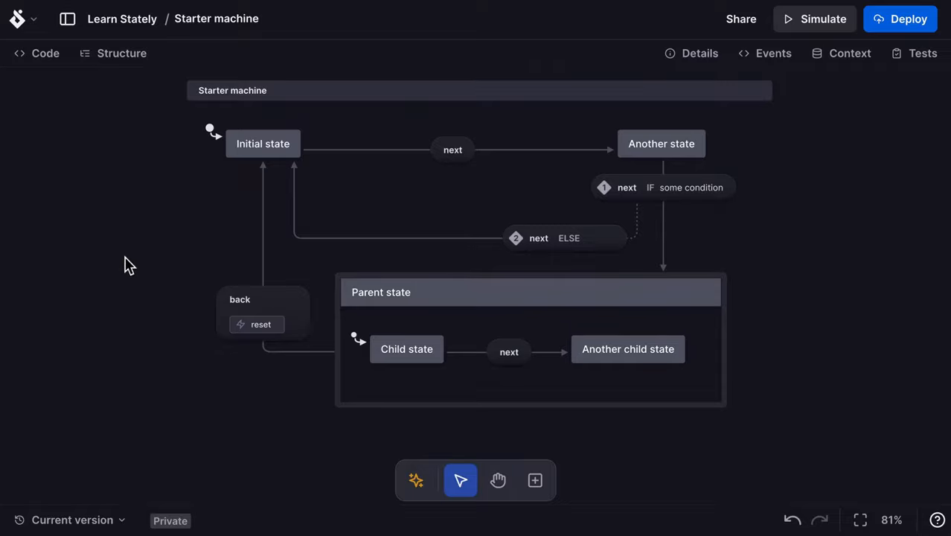
- Inspect the Initial state, its next transition and the Child state inside Parent
left_click(262, 143)
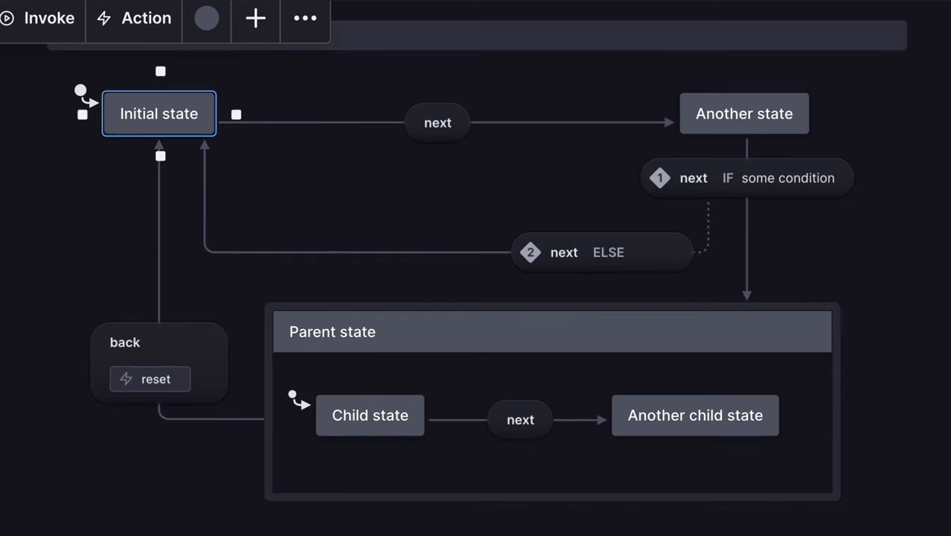
mouse_move(58, 222)
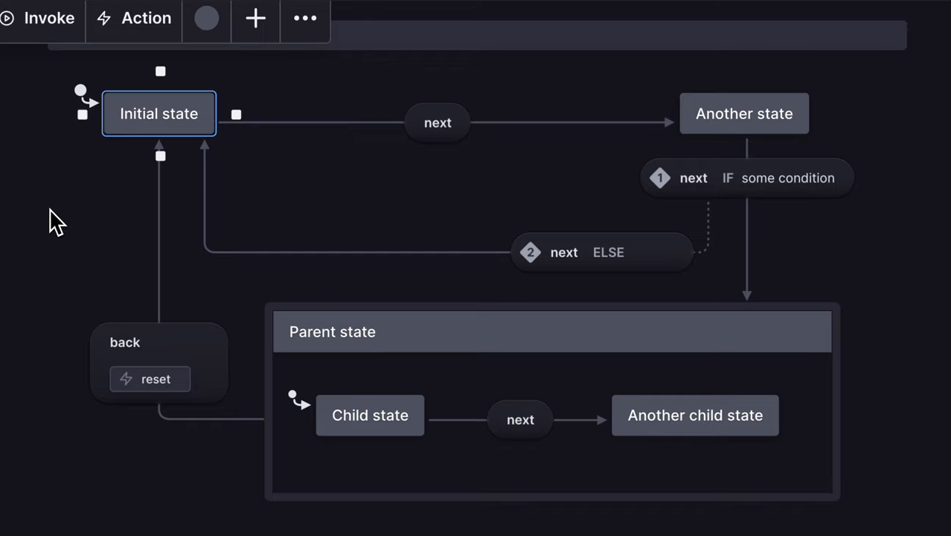
mouse_move(235, 179)
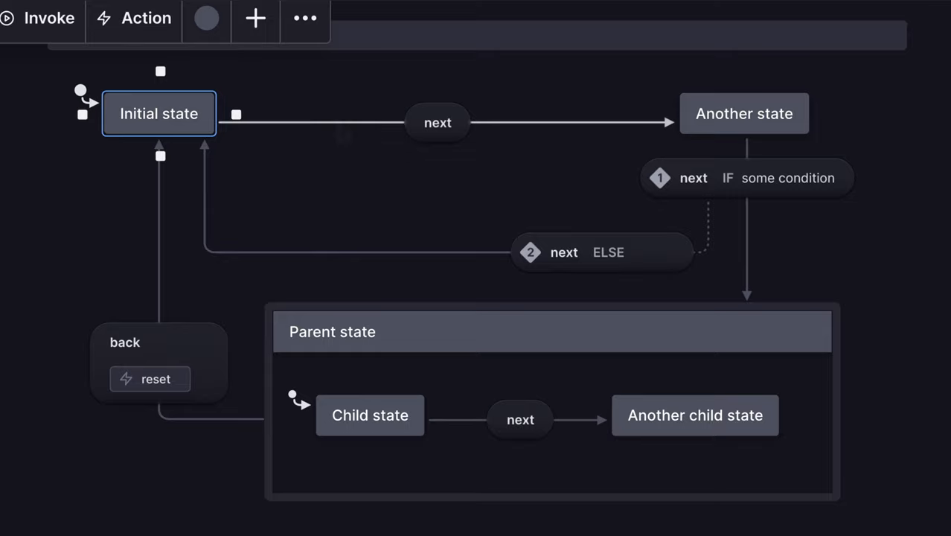
mouse_move(344, 135)
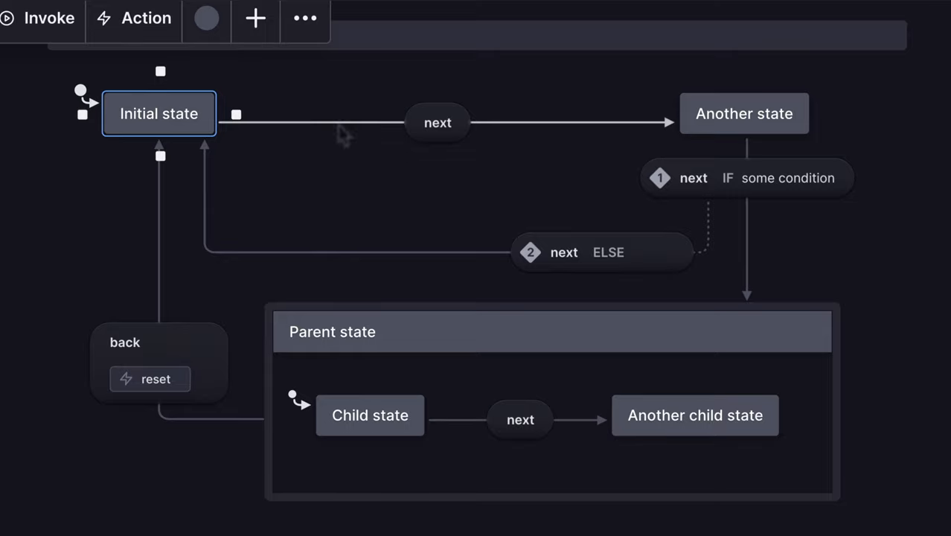
left_click(438, 122)
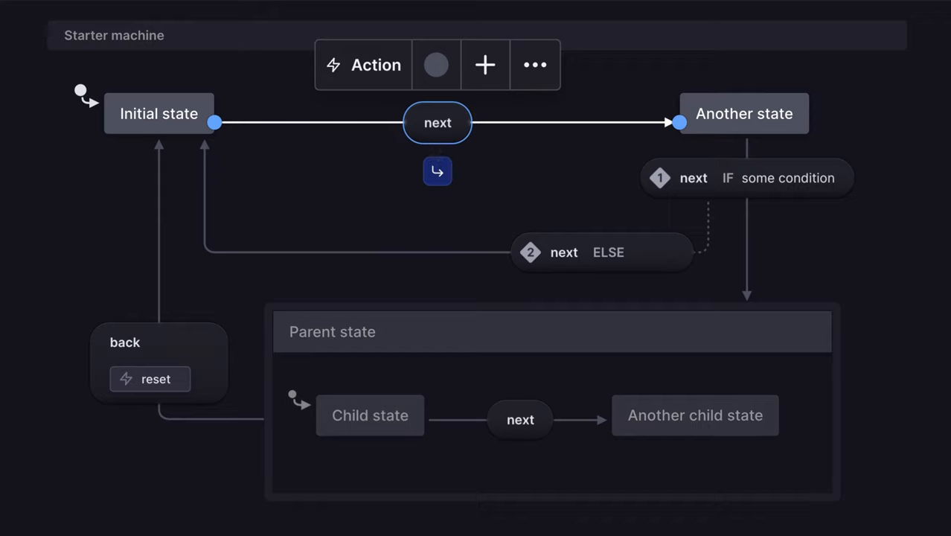
mouse_move(435, 149)
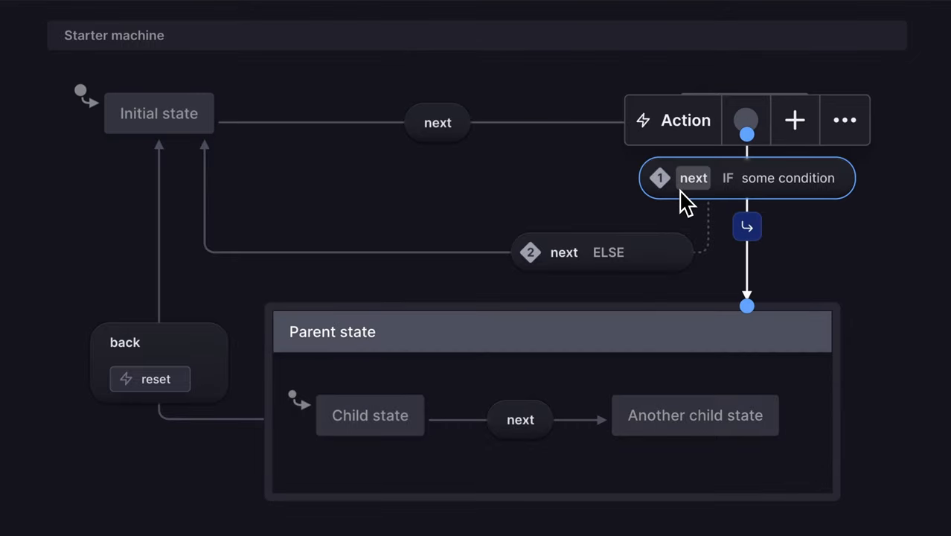
mouse_move(673, 250)
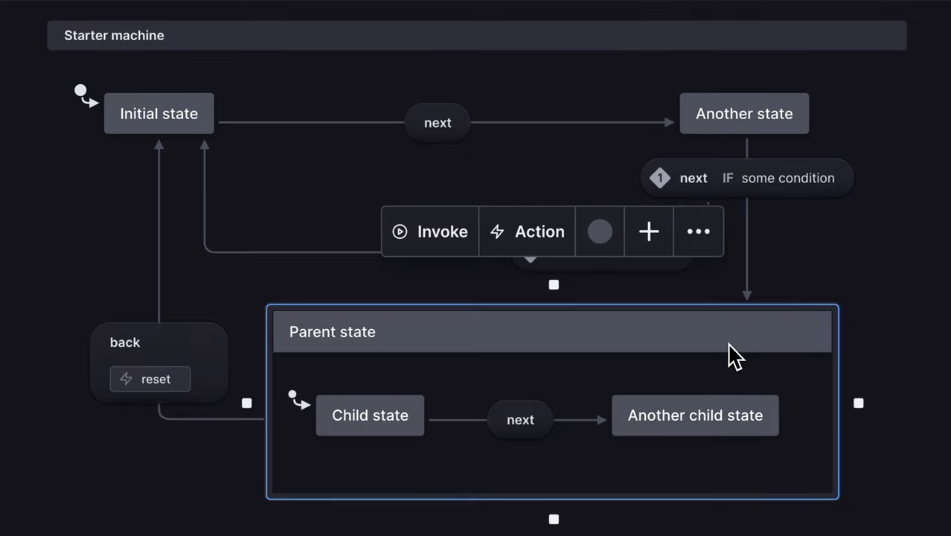
mouse_move(405, 414)
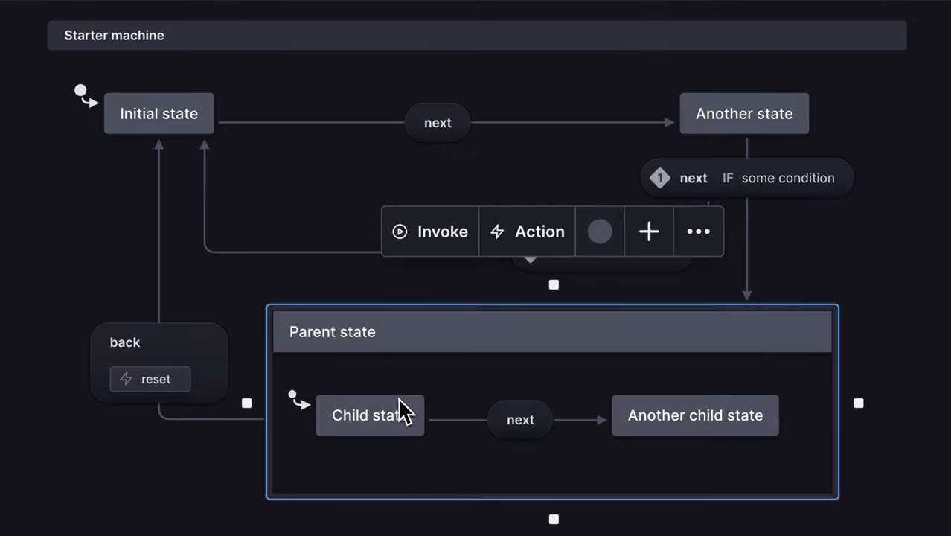
left_click(369, 415)
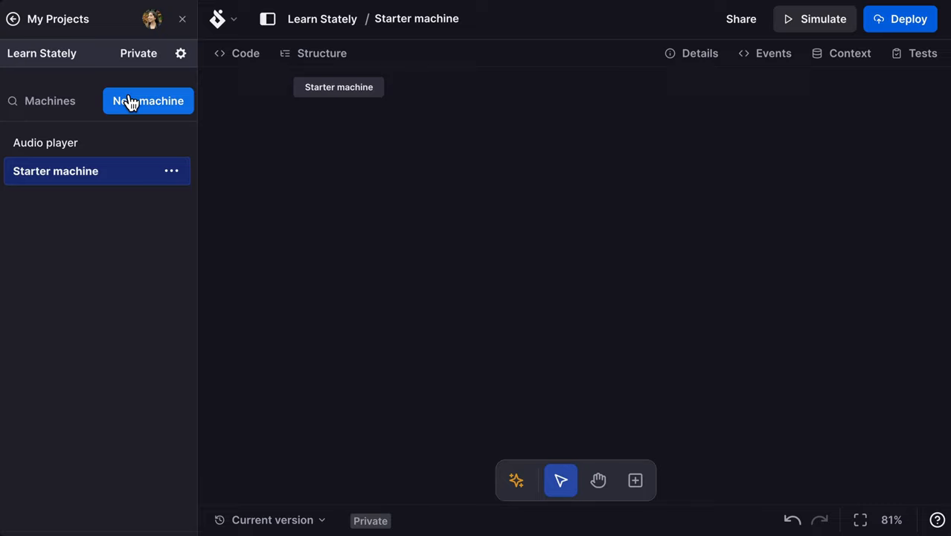
- Create a new machine and open the resulting Untitled machine
left_click(149, 101)
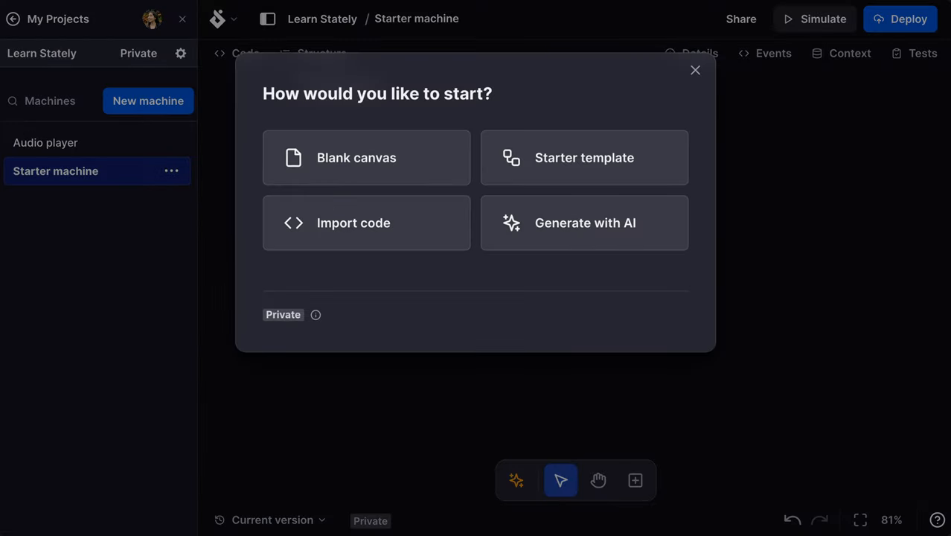
mouse_move(692, 116)
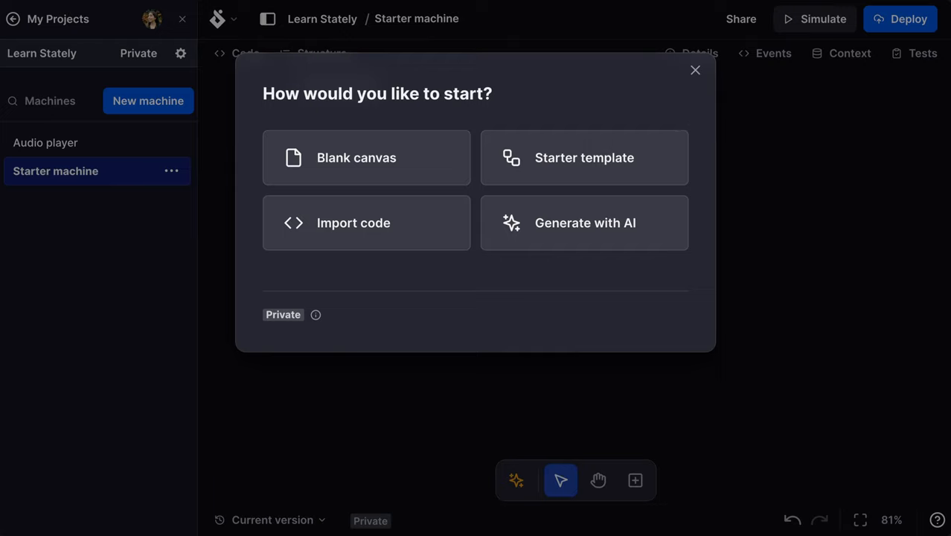
mouse_move(693, 117)
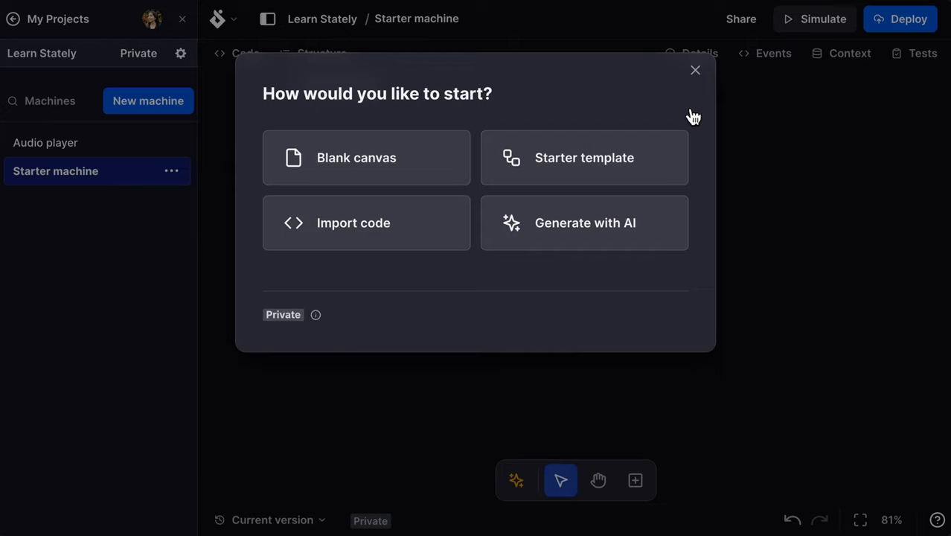
left_click(584, 158)
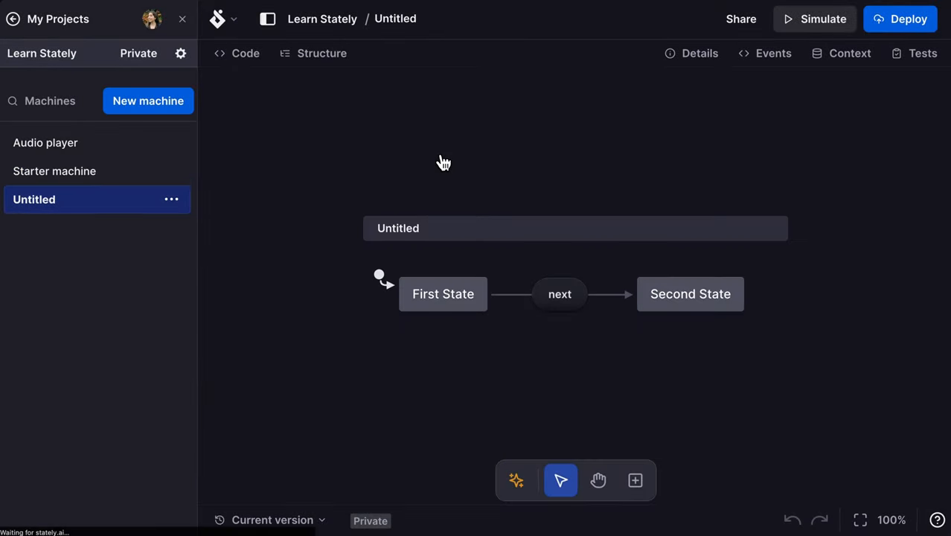
- Rename the machine Video player and add a state named Playing
left_click(268, 17)
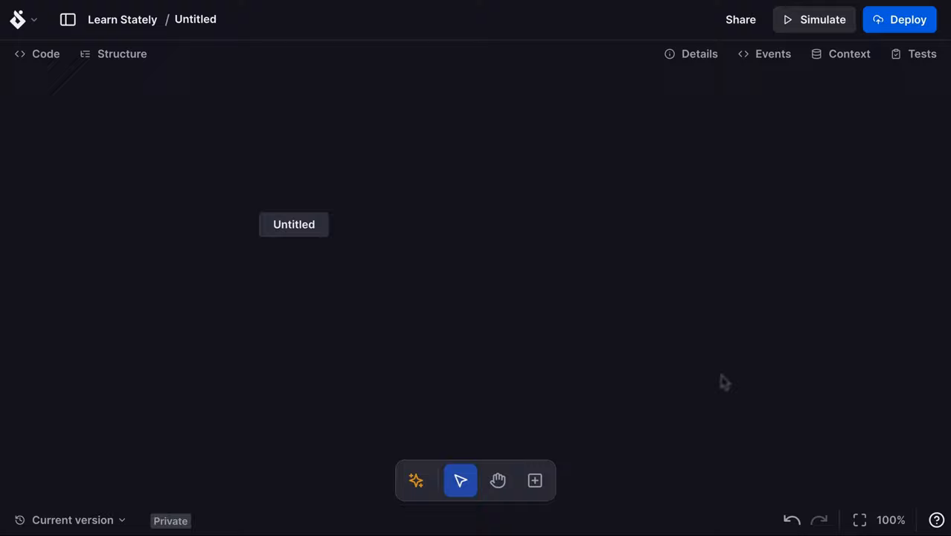
type("Vide")
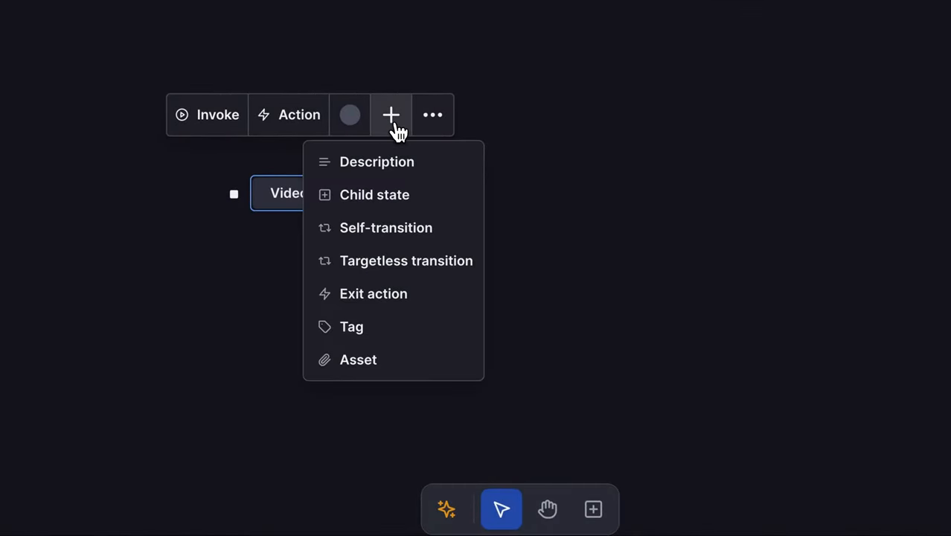
left_click(375, 194)
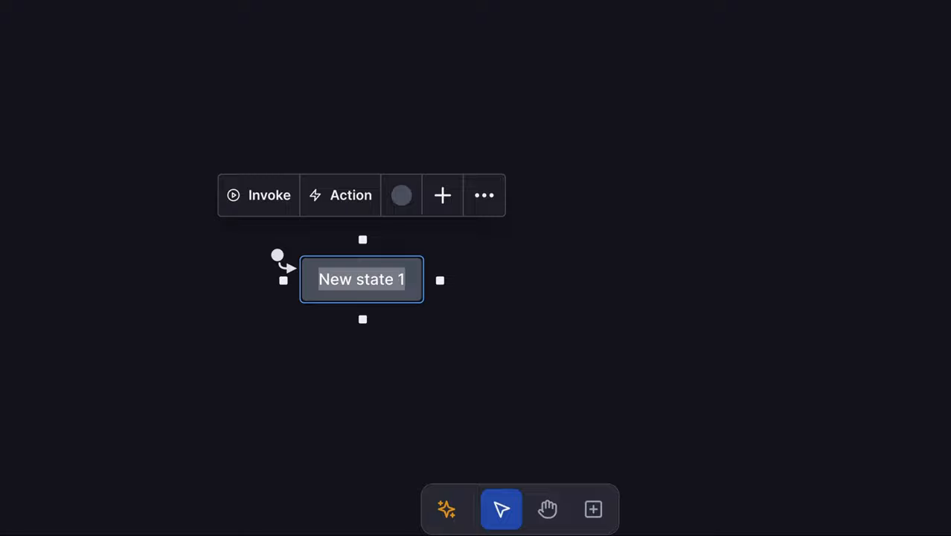
type("Pla")
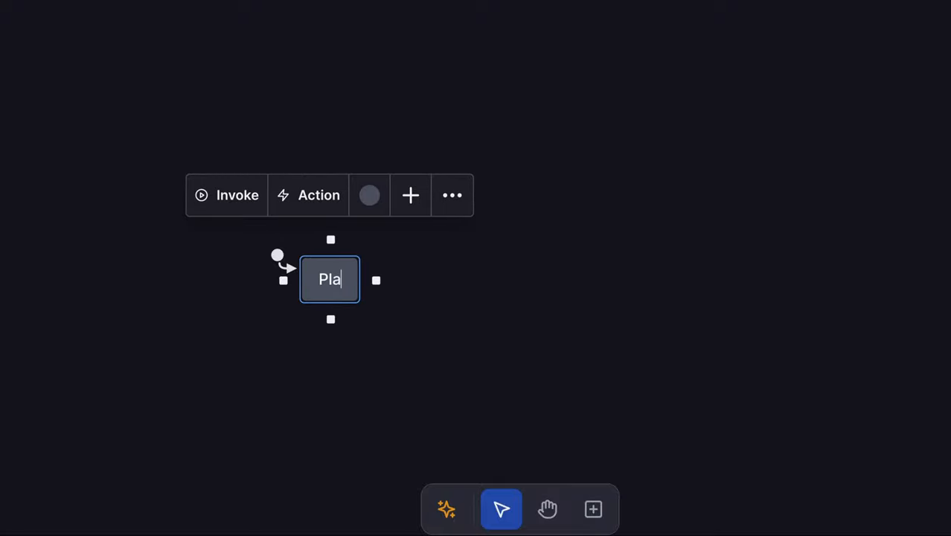
type("ying")
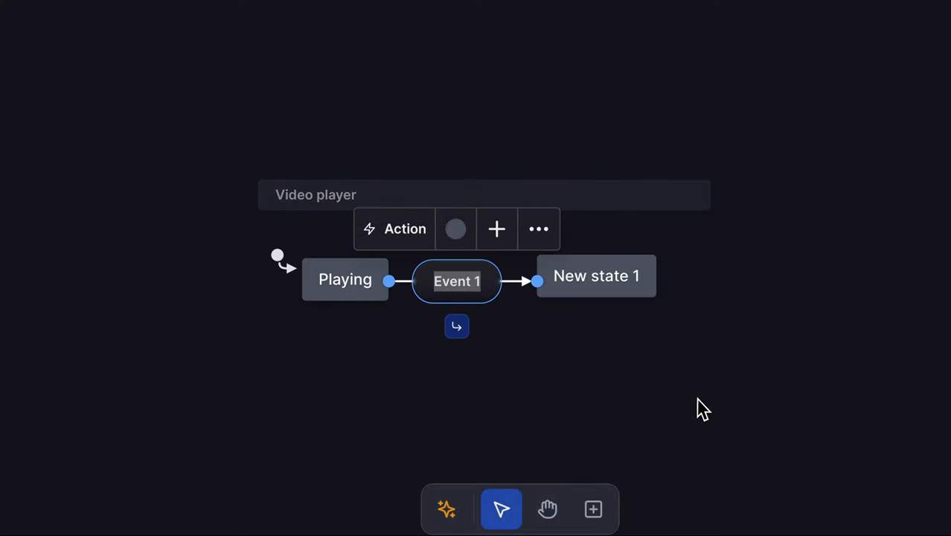
- Add a pause transition from Playing to a new state renamed Paused
type("pause")
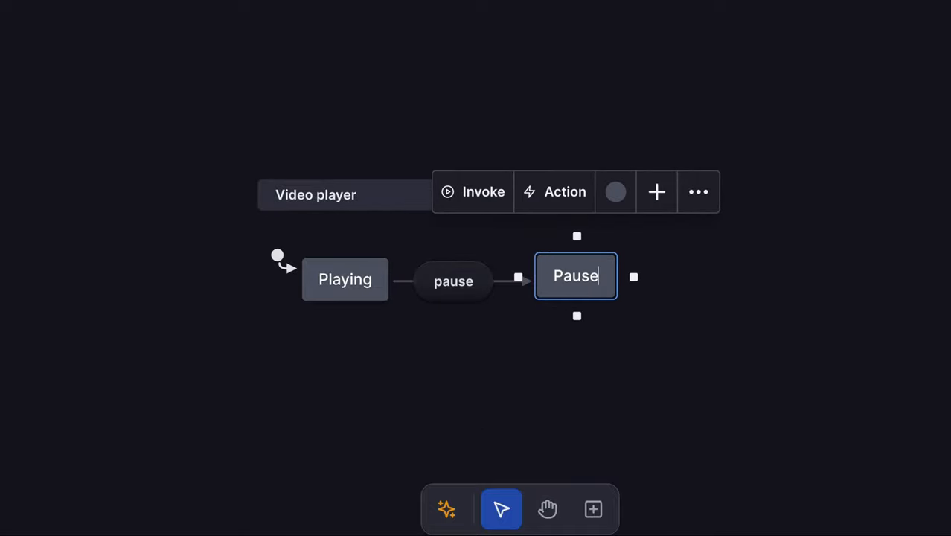
type("d")
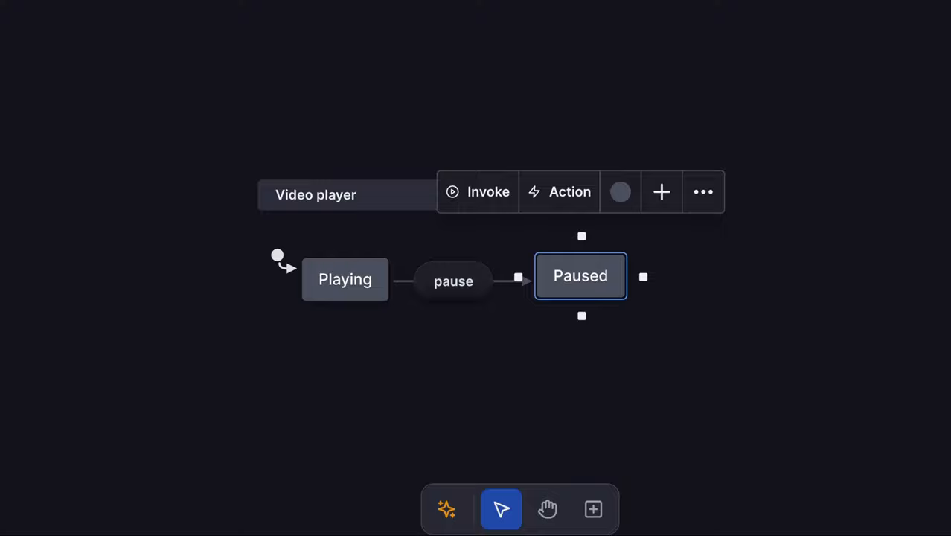
- Mark Paused as the initial state via the ••• menu
left_click(703, 190)
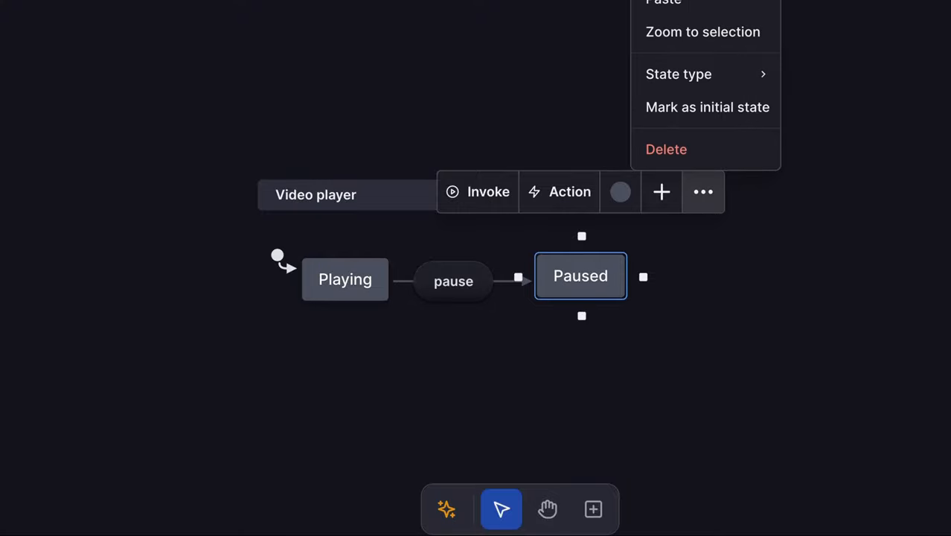
left_click(708, 107)
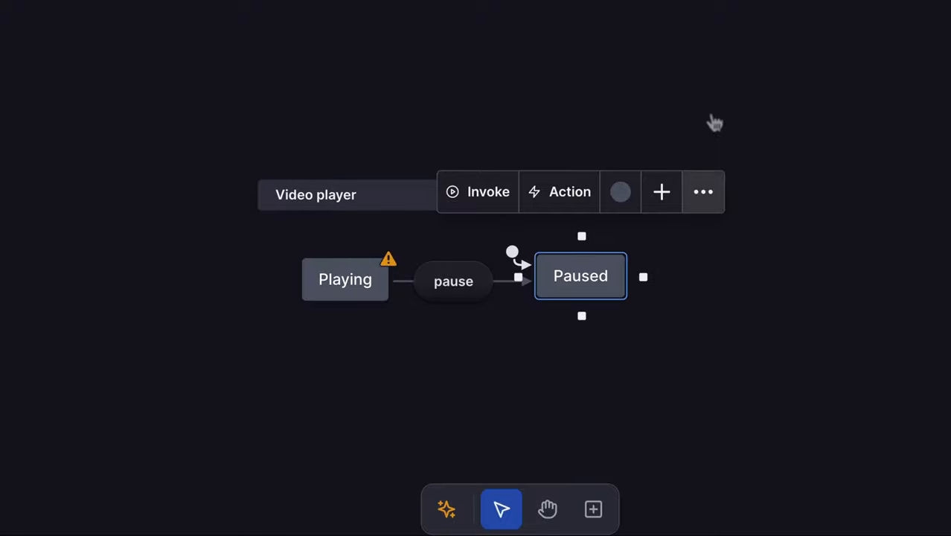
mouse_move(454, 306)
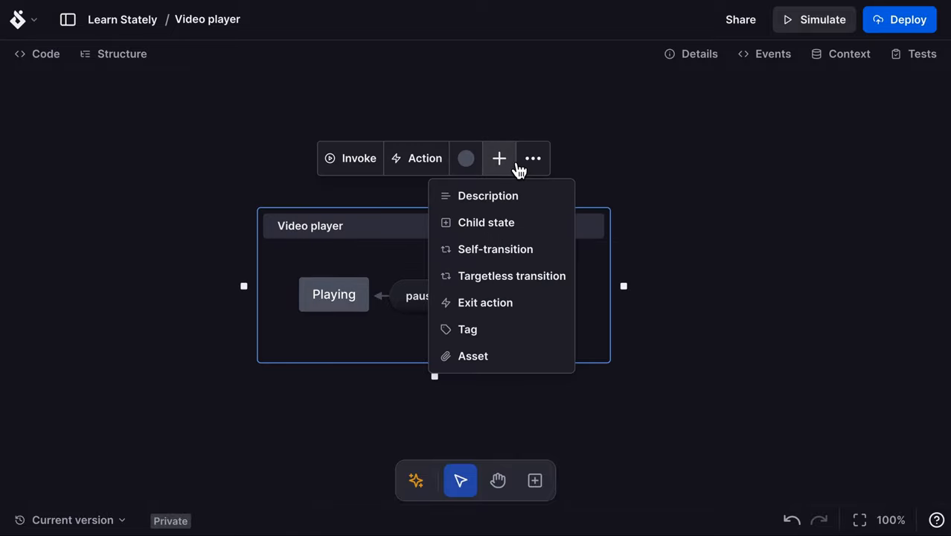
- Add a machine description 'Figma mockup: figma.com/my-mockup' with an embedded video at size lg
left_click(489, 195)
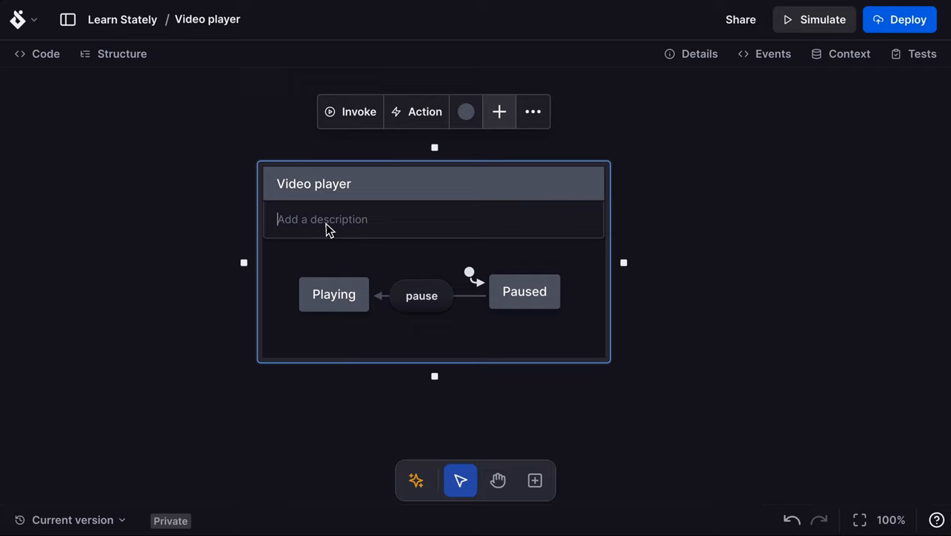
type("Figma mockup")
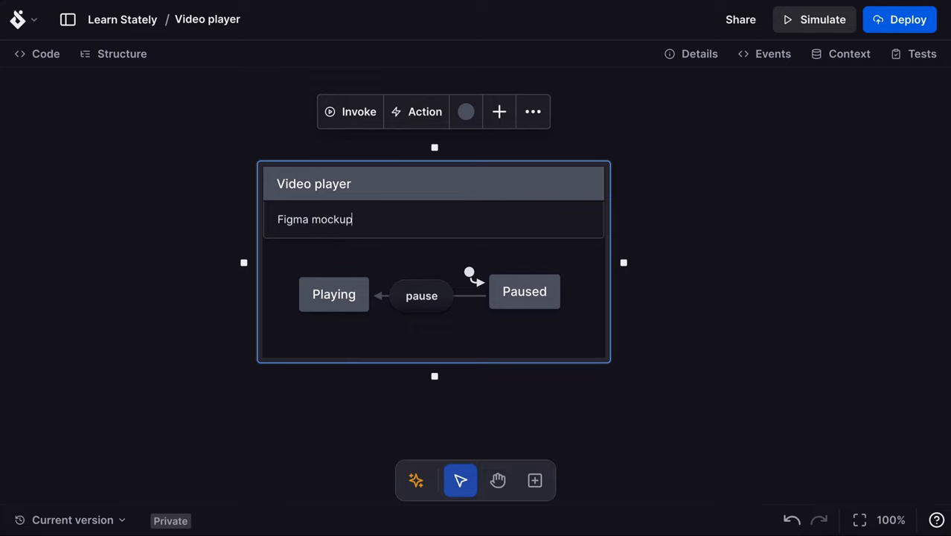
type(": figma.com/")
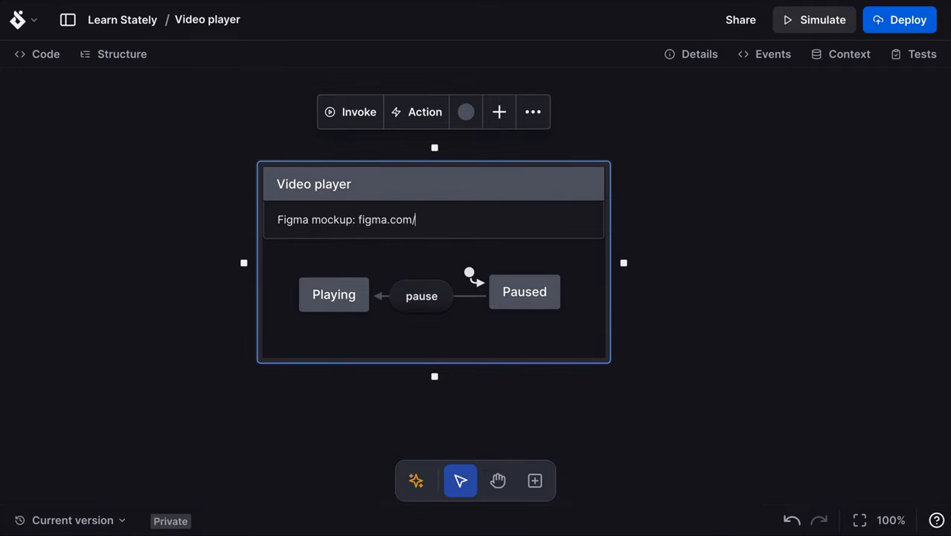
type("my-mockup")
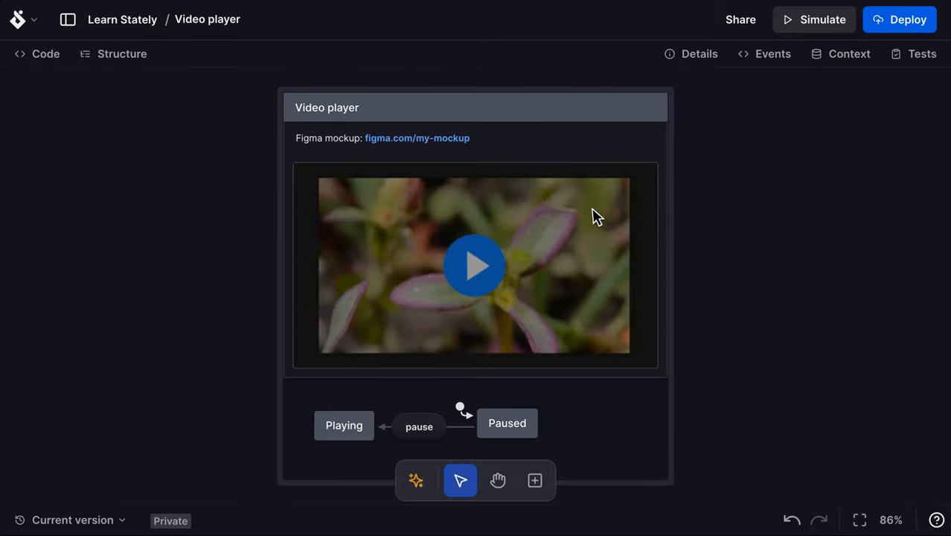
left_click(476, 265)
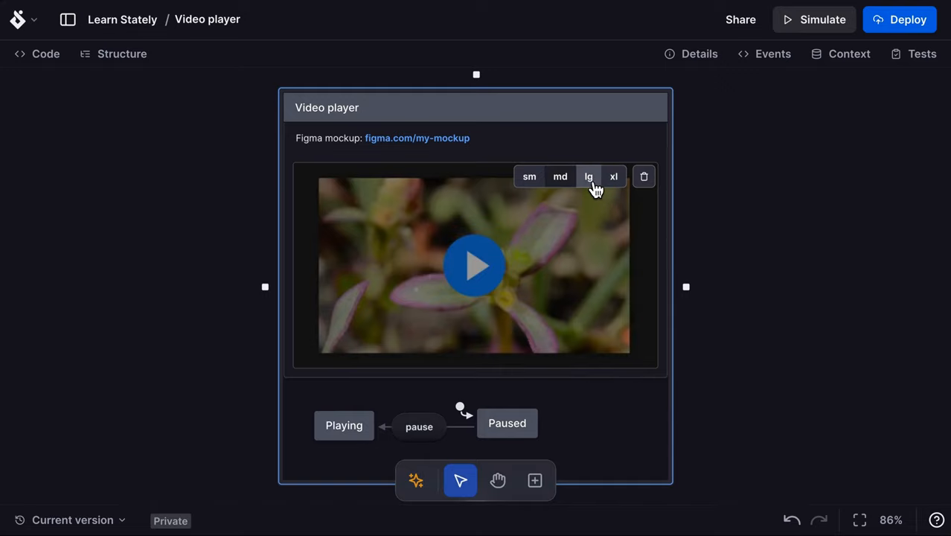
mouse_move(527, 176)
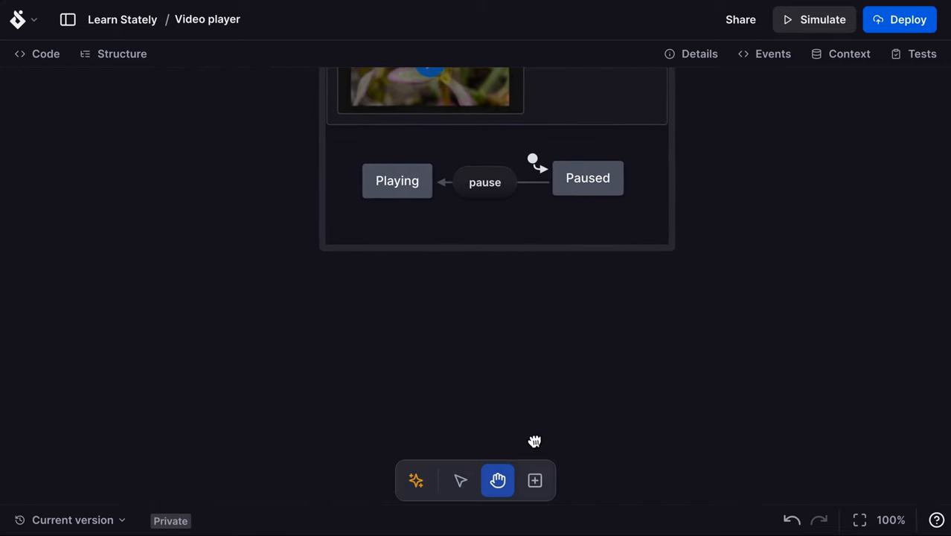
- Add an Opened state reached from Closed via a play event
left_click(461, 480)
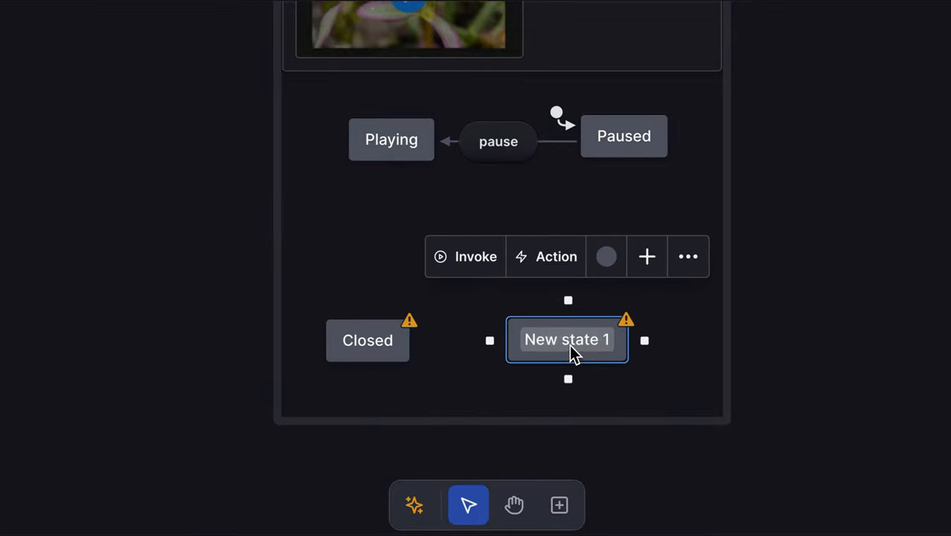
type("Opened")
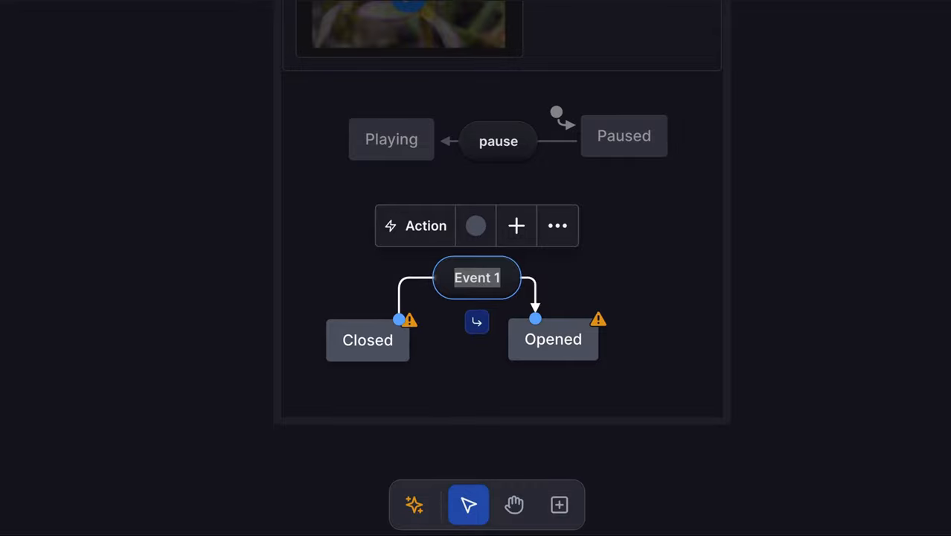
type("play")
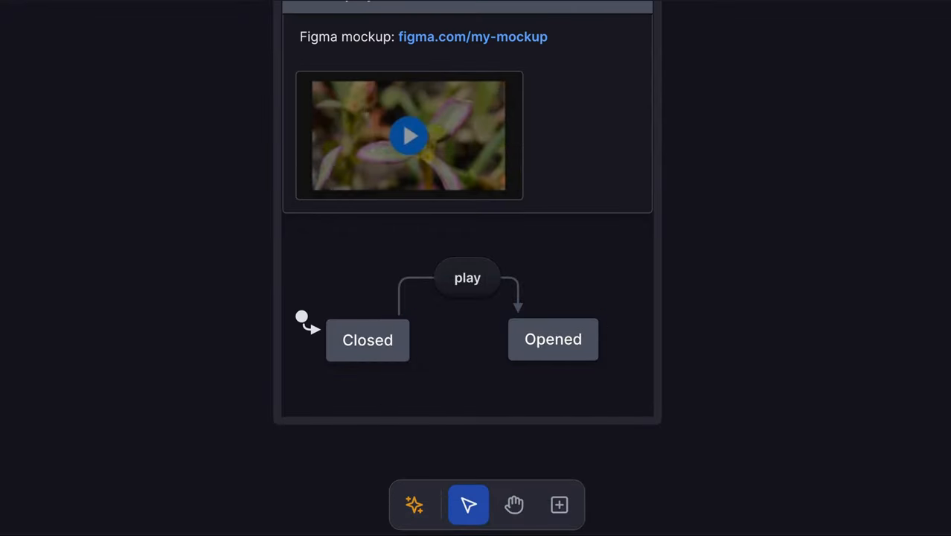
- Paste Playing and Paused as child states inside Opened
left_click(552, 340)
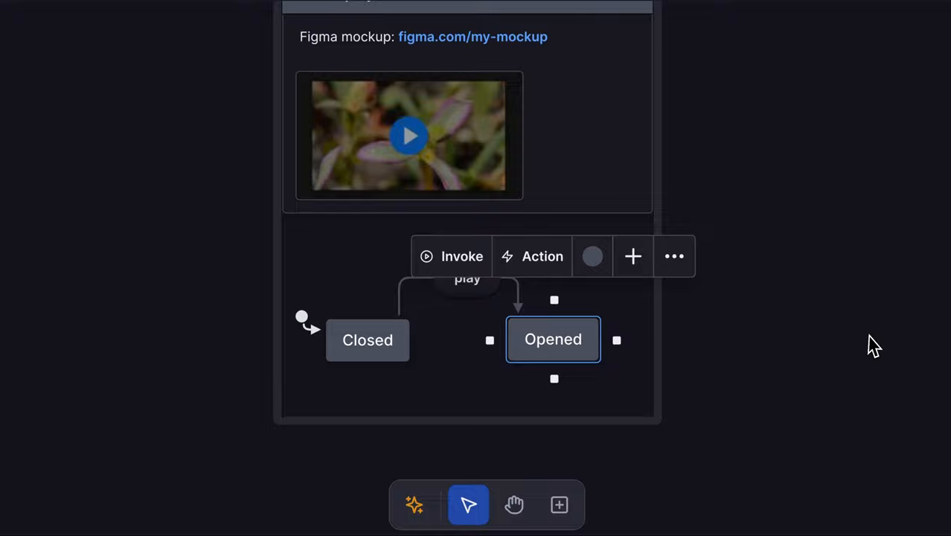
key("cmd+v")
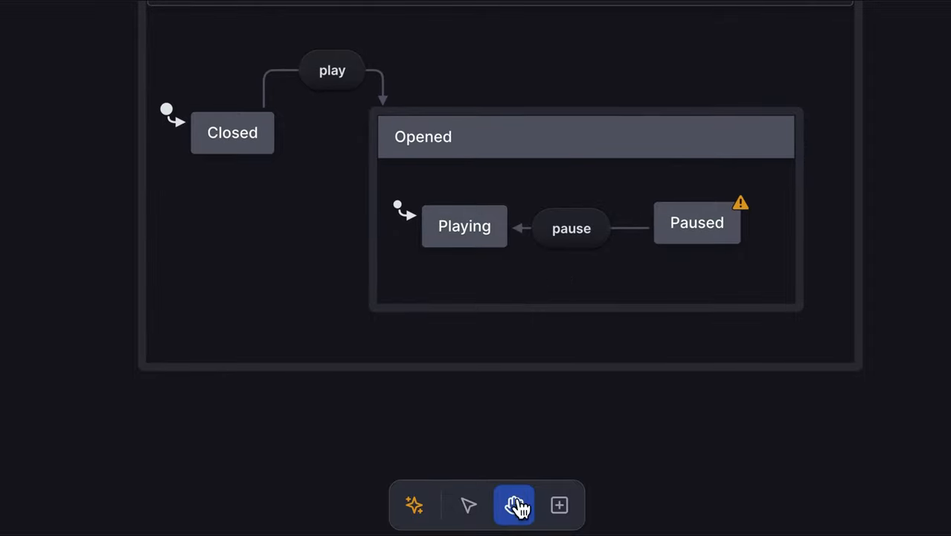
- Reverse the pause transition so it runs from Playing to Paused
left_click(468, 506)
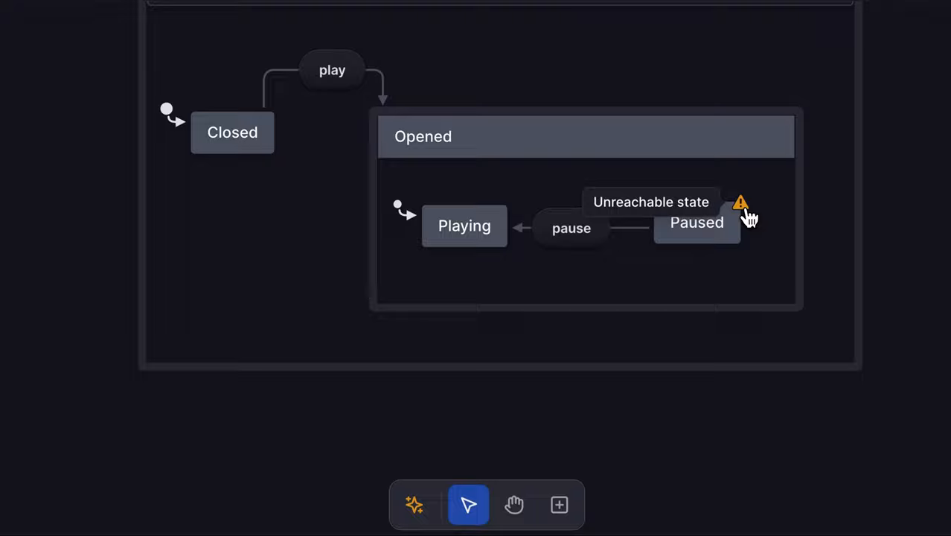
mouse_move(711, 479)
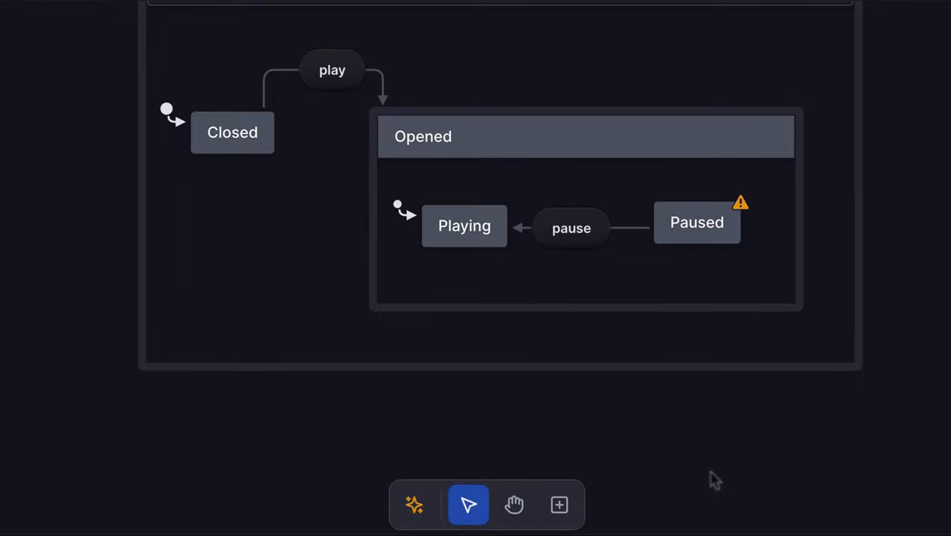
mouse_move(705, 462)
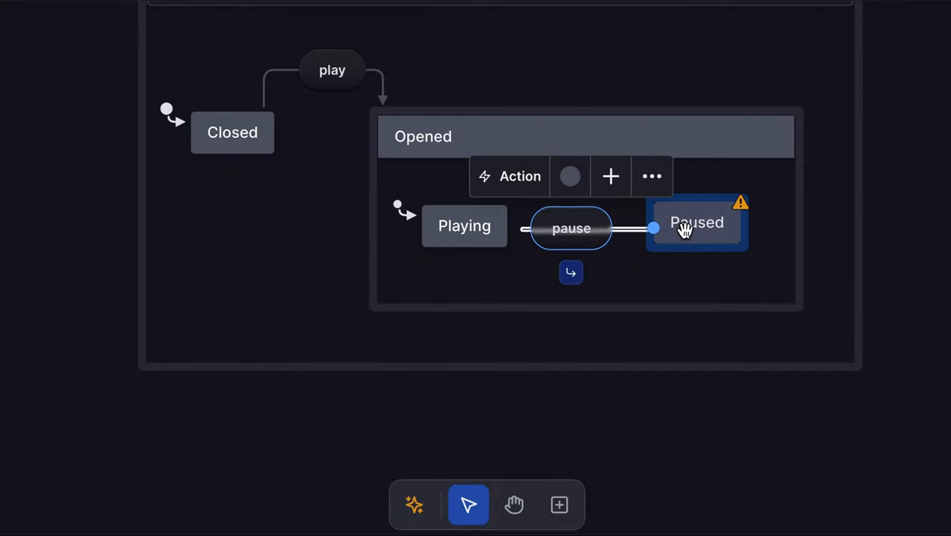
left_click(465, 226)
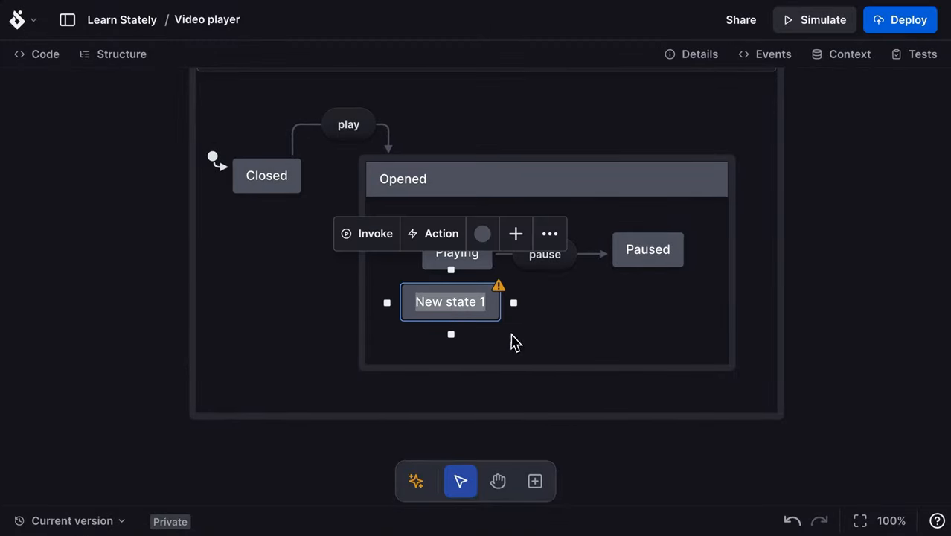
- Name the new state Stopped and its transition from Opened ended
type("Stopped")
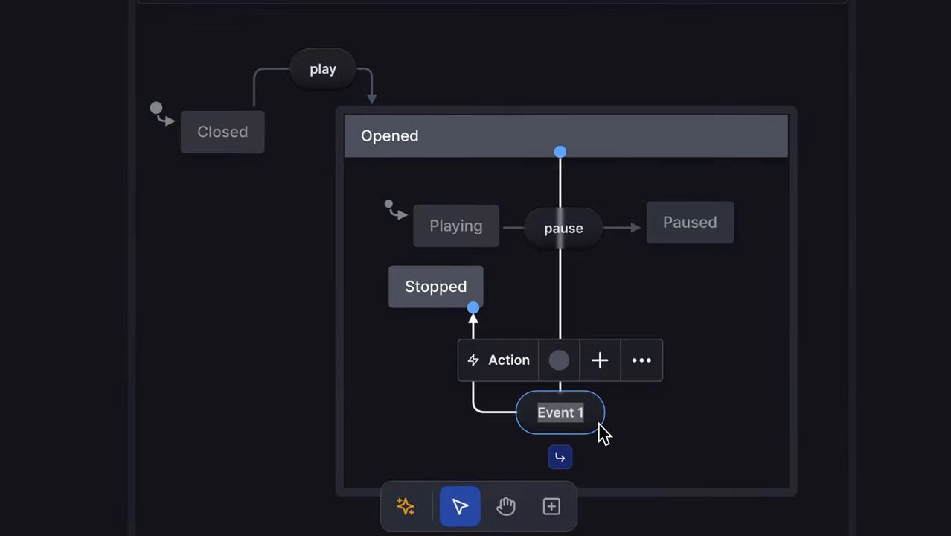
type("ended")
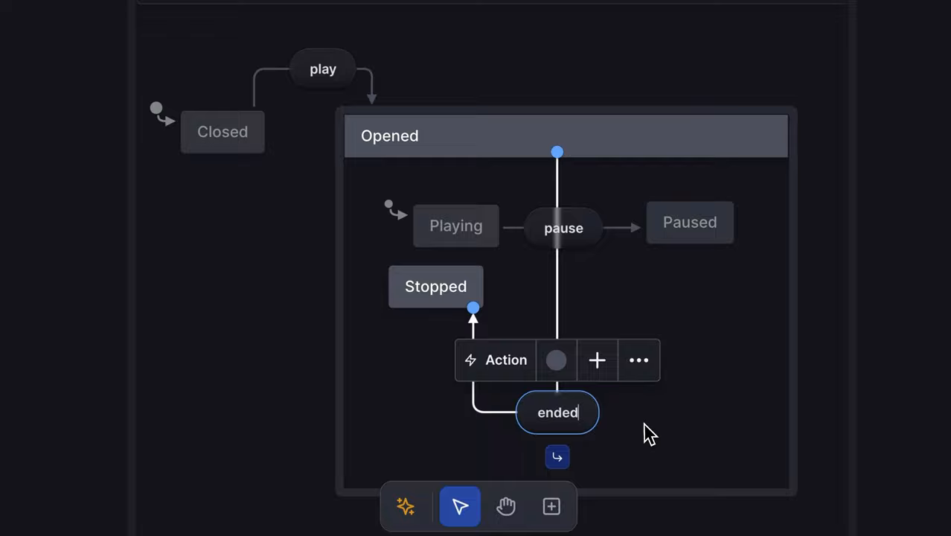
mouse_move(670, 435)
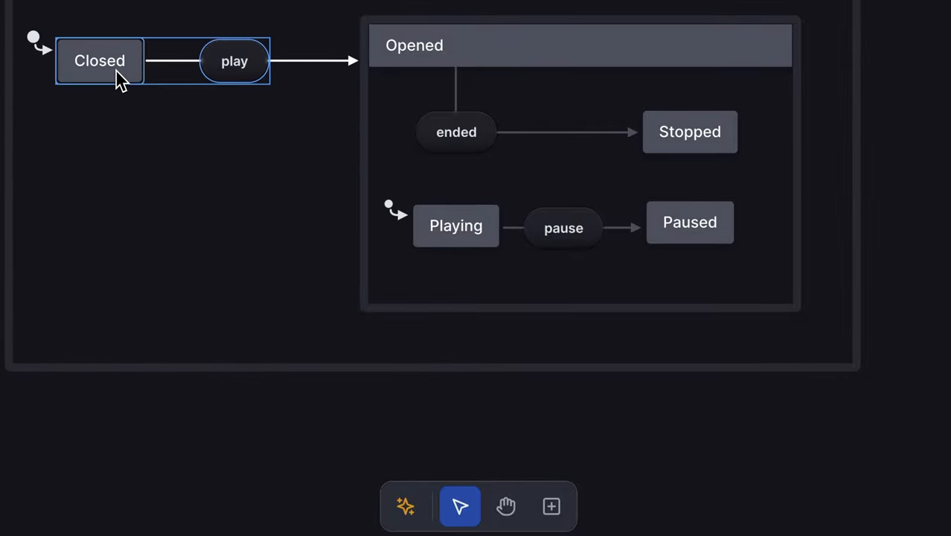
- Give Playing a playVideo entry action and a pauseVideo exit action
left_click(456, 226)
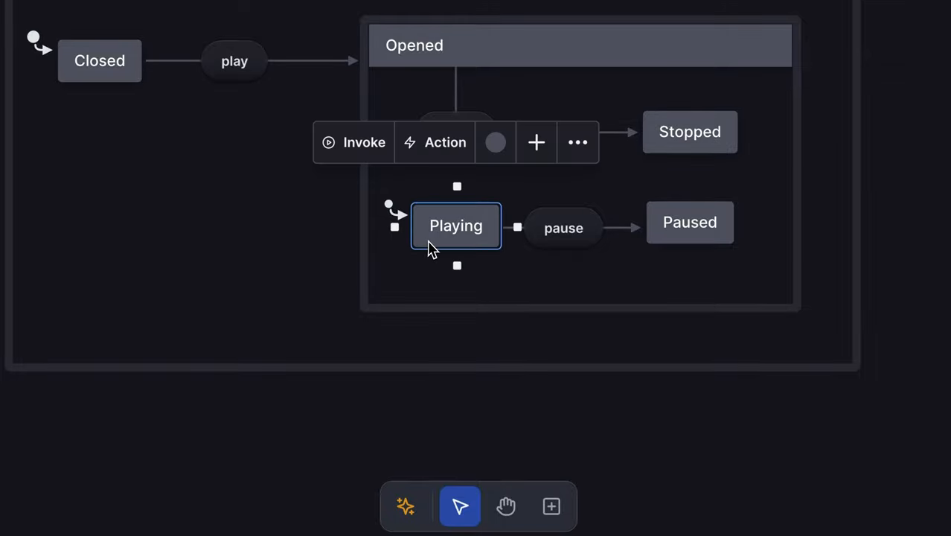
mouse_move(435, 188)
type("playVideo")
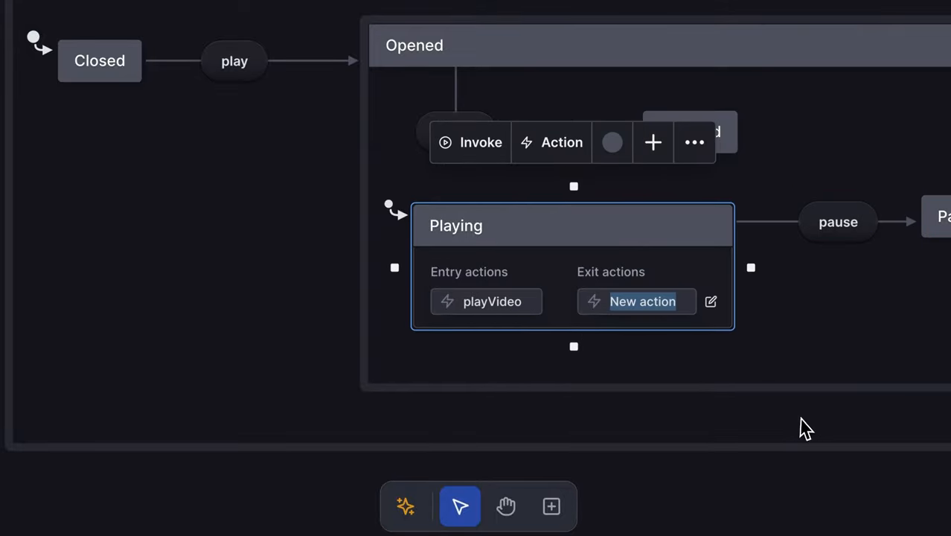
type("pauseVideo")
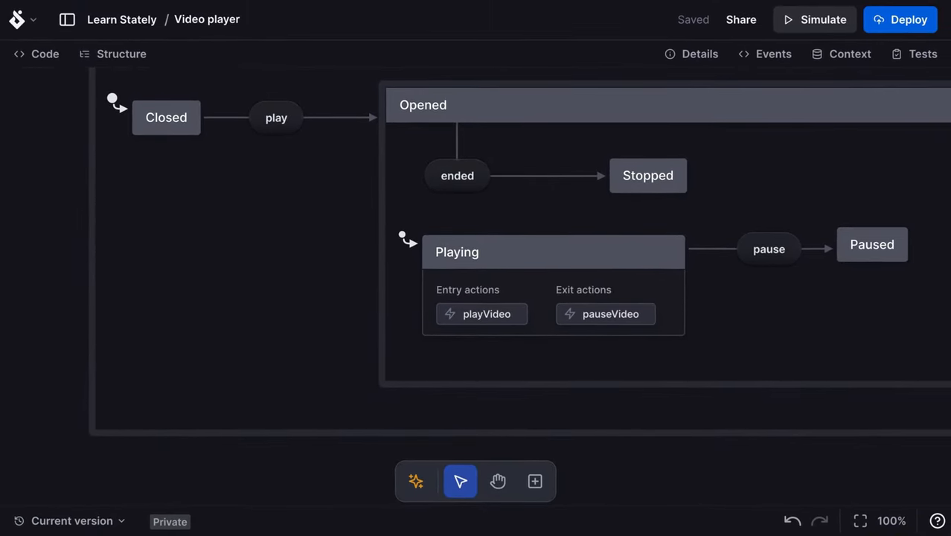
left_click(859, 519)
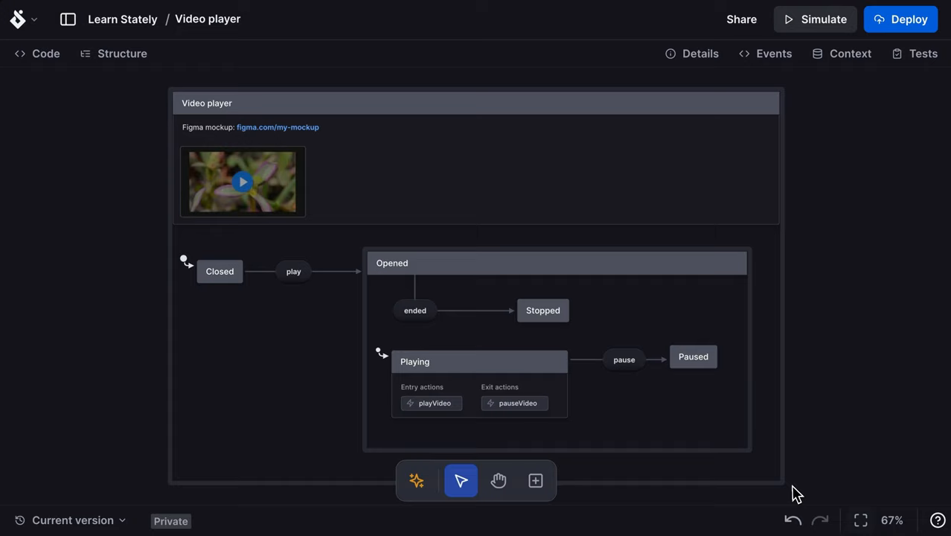
- Invoke a videoPlayer actor on Opened with Actor ID videoPlayer
left_click(556, 262)
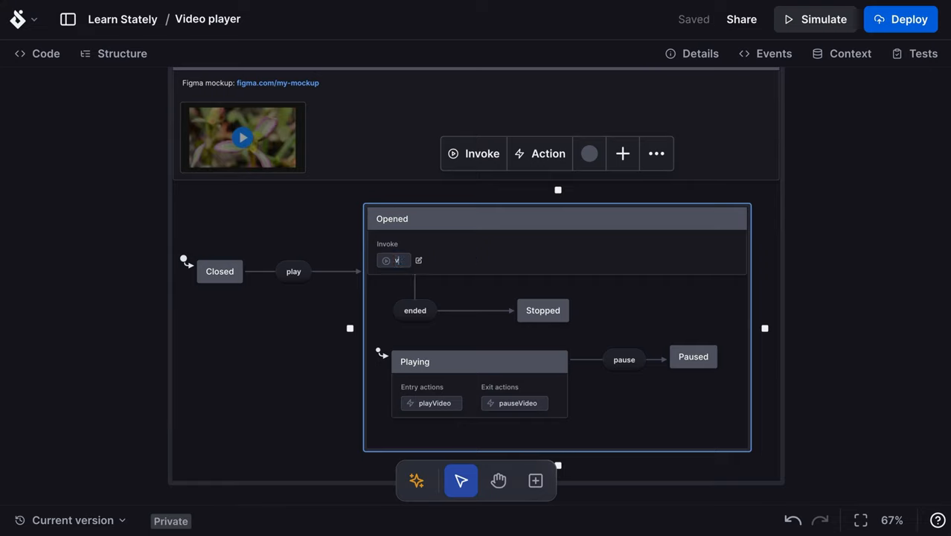
type("videoPlayer")
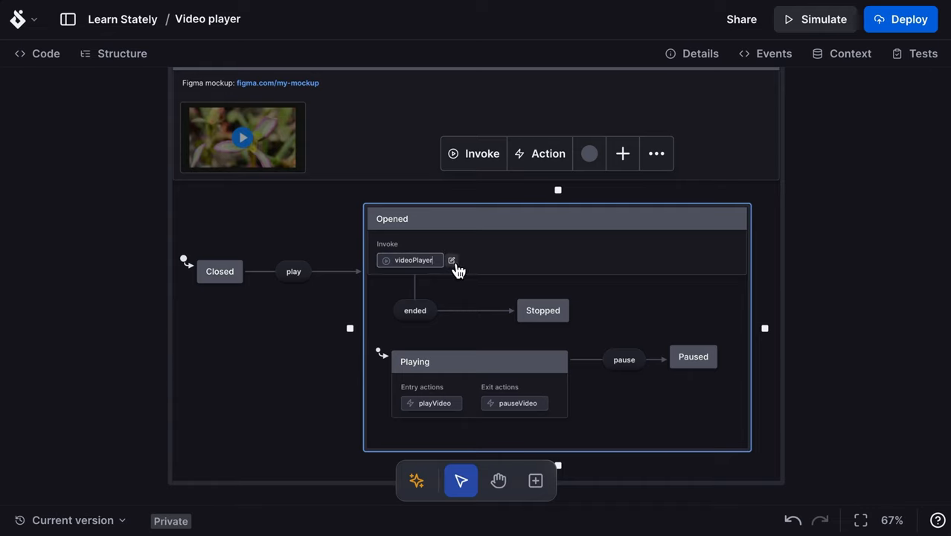
left_click(450, 259)
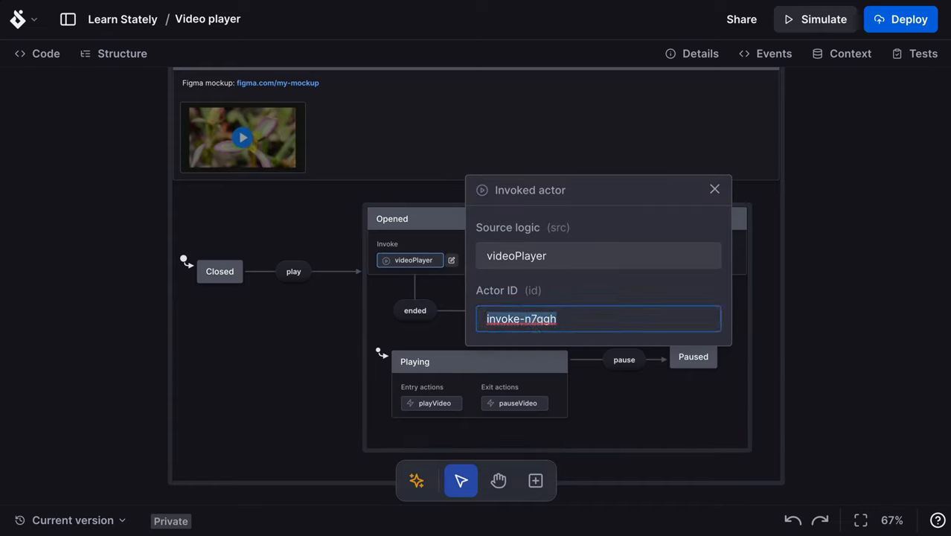
type("videoPlayer")
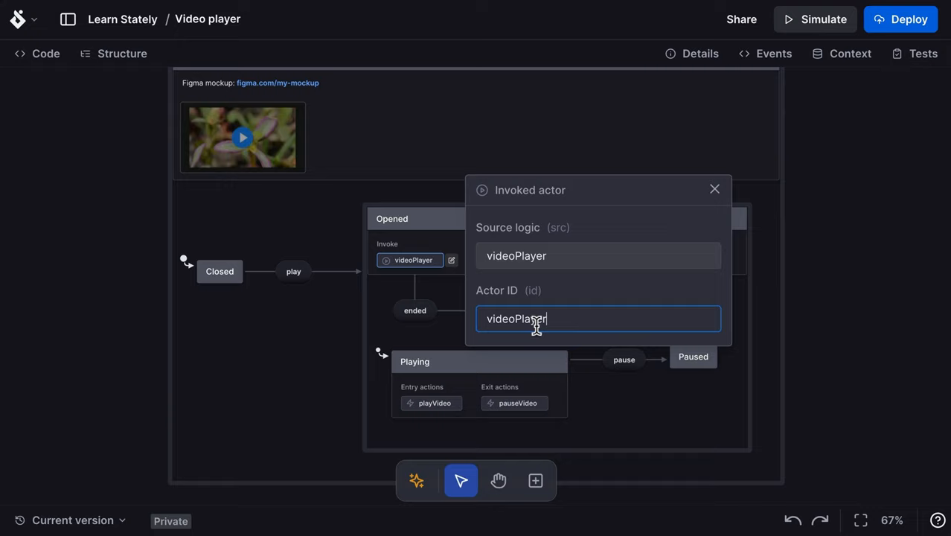
left_click(712, 187)
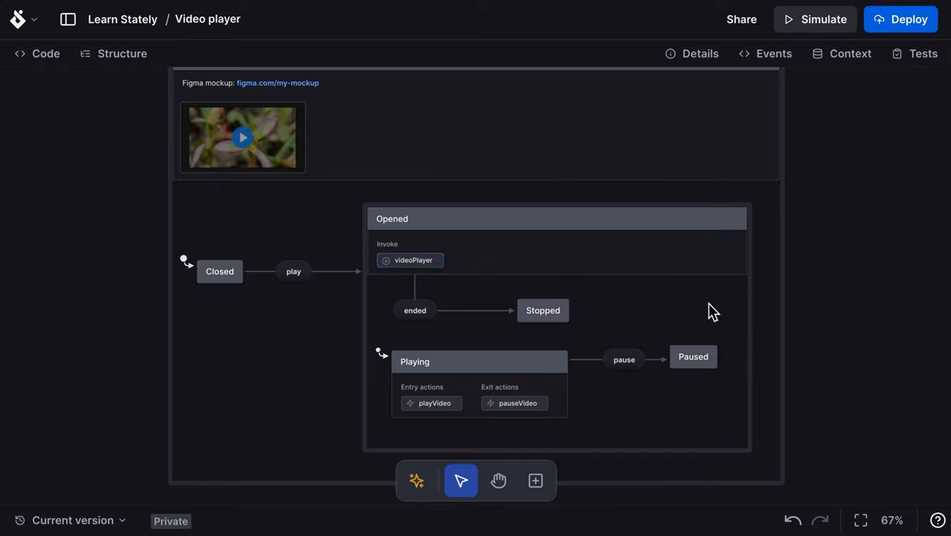
mouse_move(891, 488)
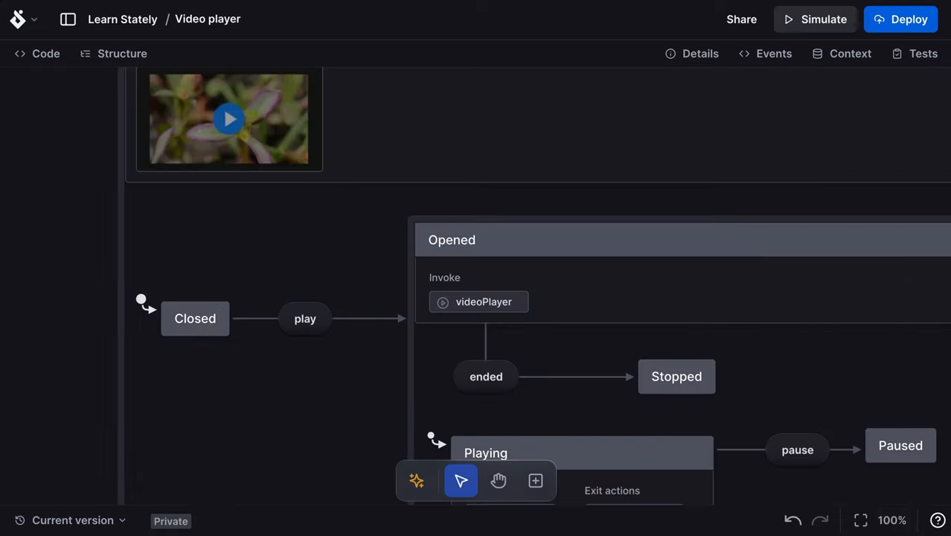
- Mark Stopped as final and add onDone and escape transitions from Opened to Closed
left_click(676, 375)
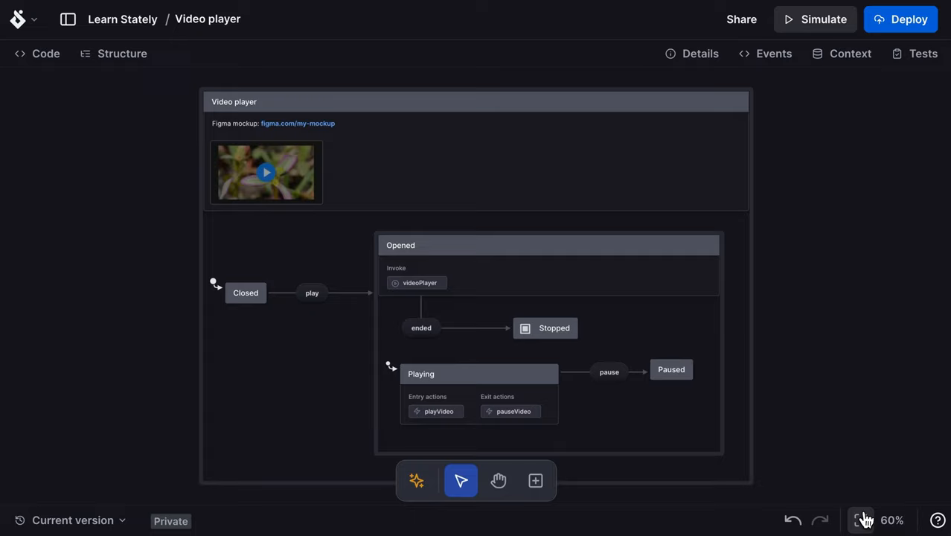
left_click(548, 244)
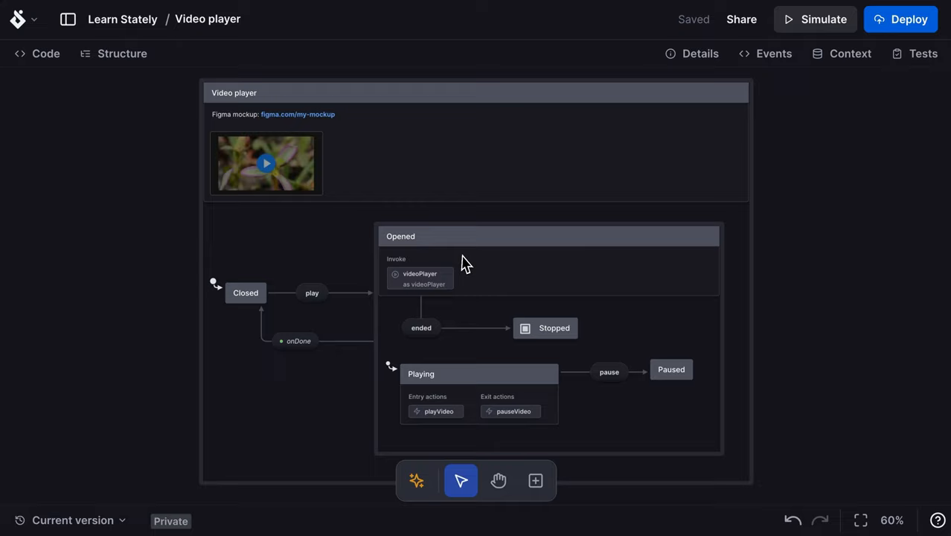
left_click(244, 292)
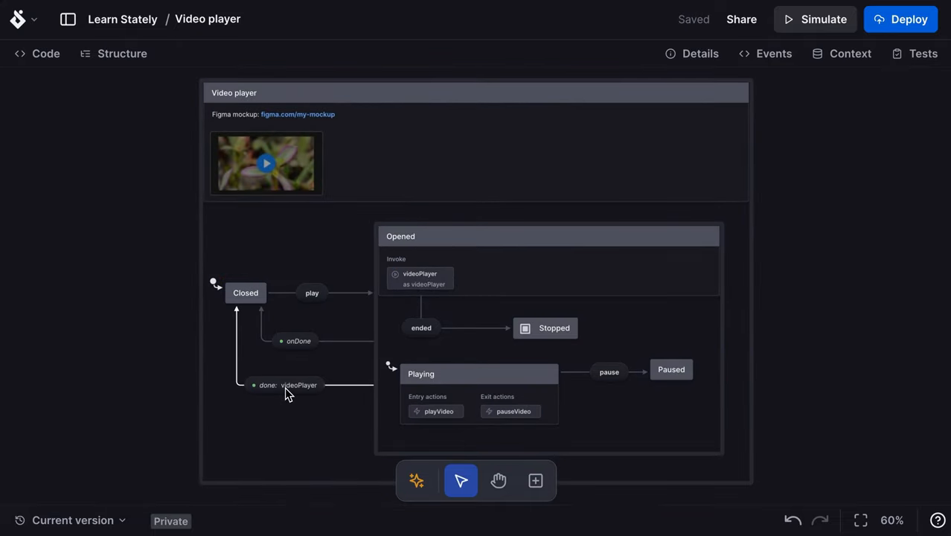
right_click(298, 384)
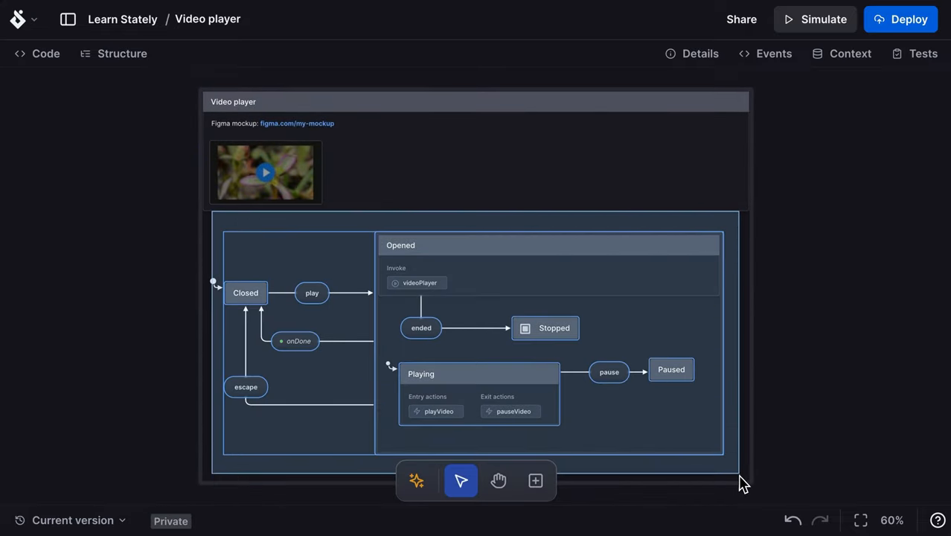
- Zoom to the selected states via Zoom to selection
right_click(667, 256)
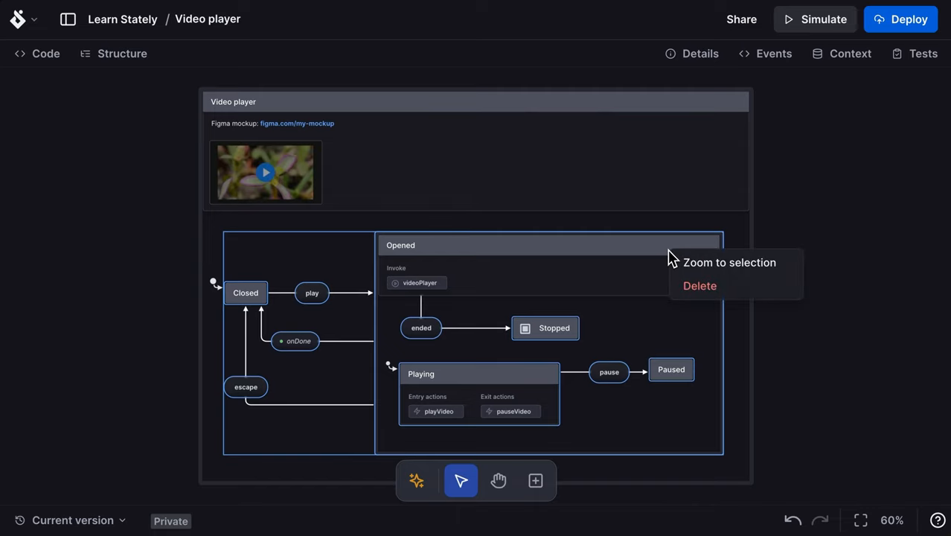
left_click(728, 262)
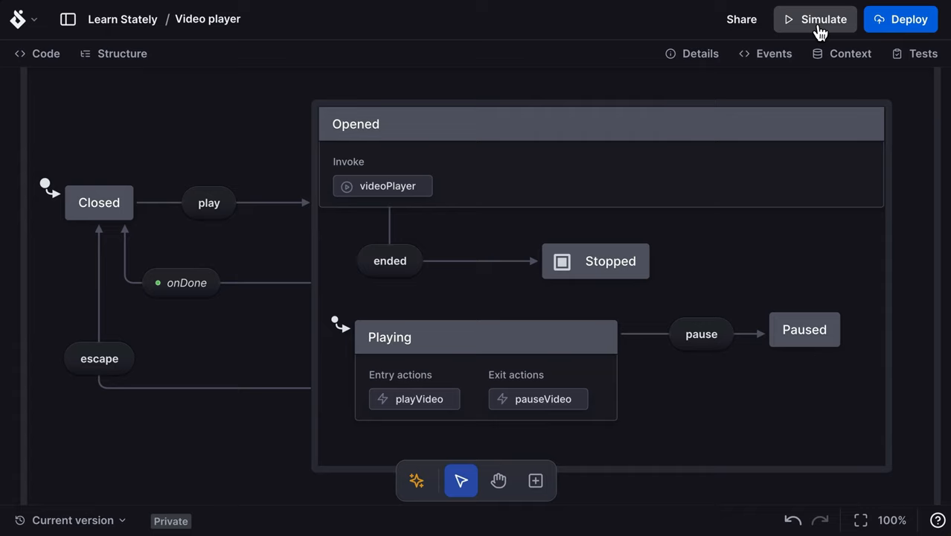
left_click(816, 17)
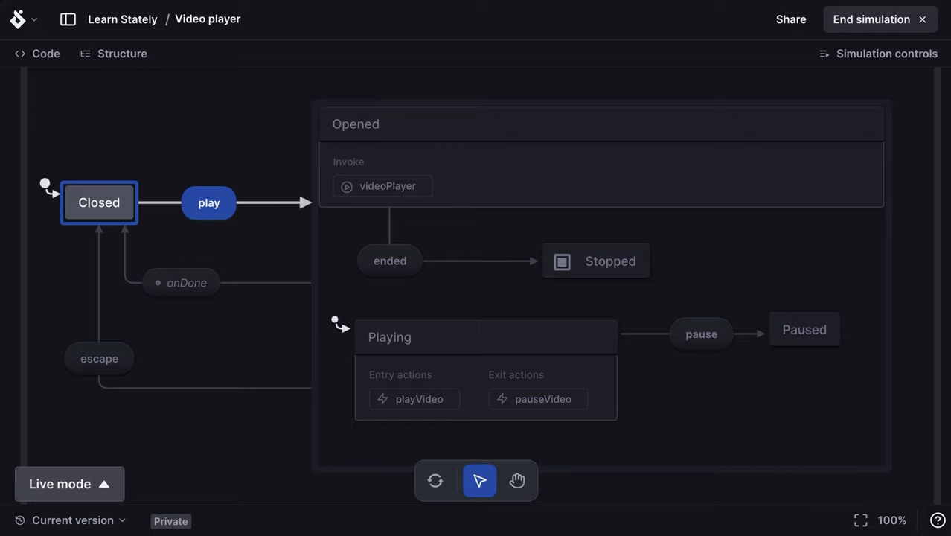
mouse_move(237, 226)
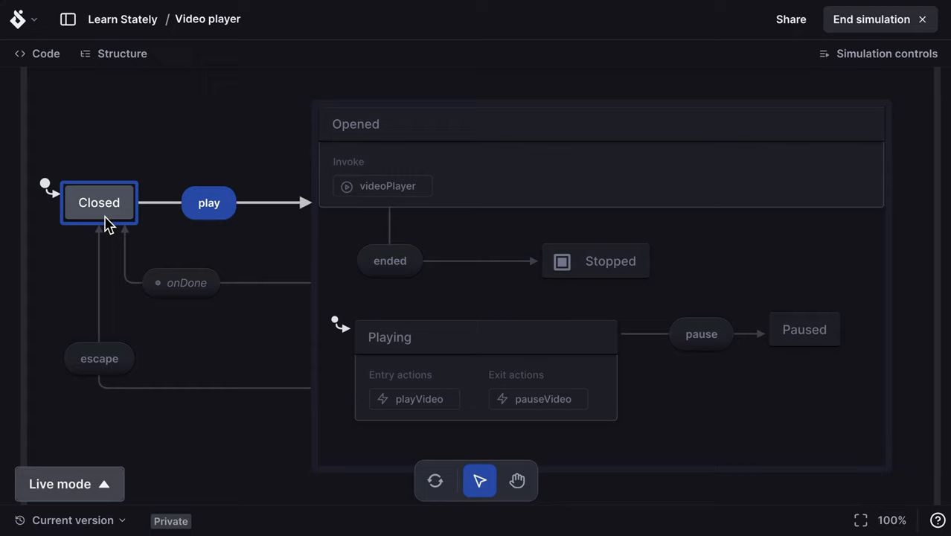
mouse_move(127, 212)
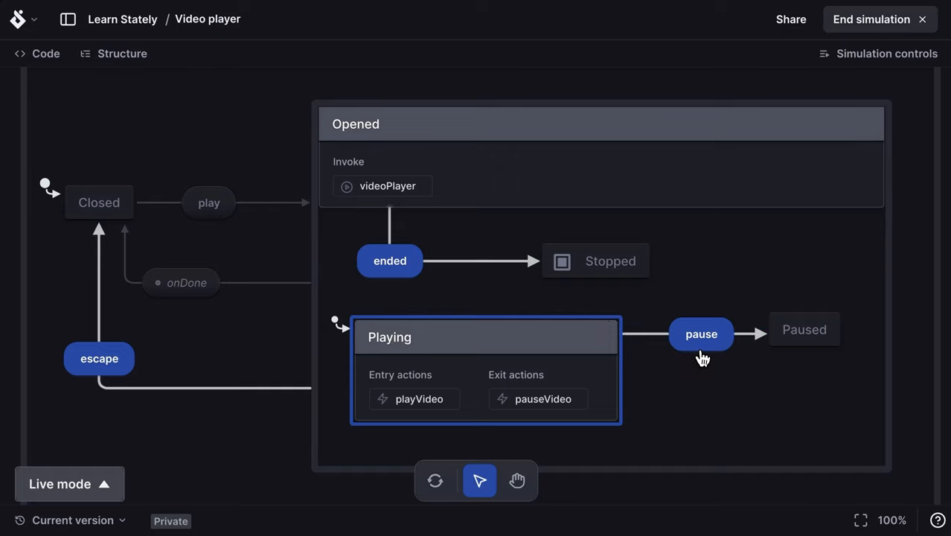
left_click(701, 333)
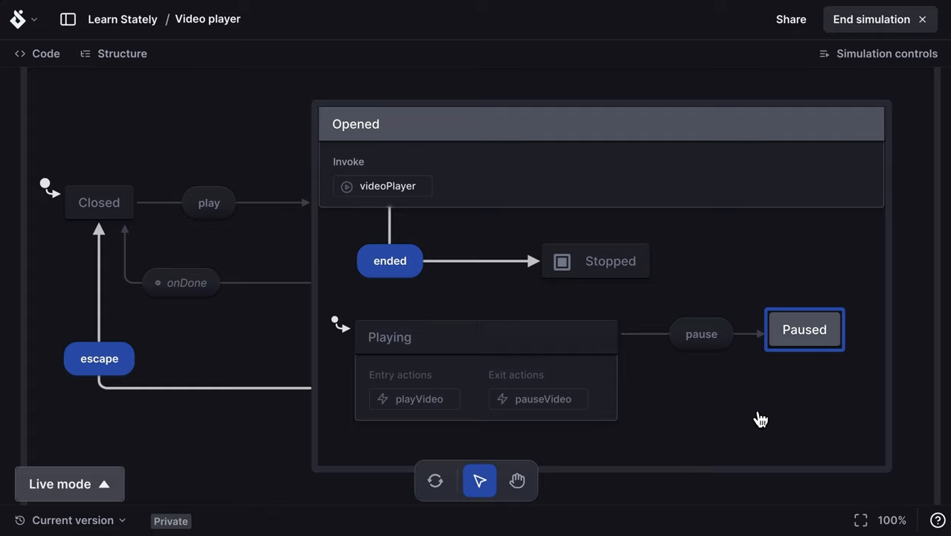
mouse_move(789, 182)
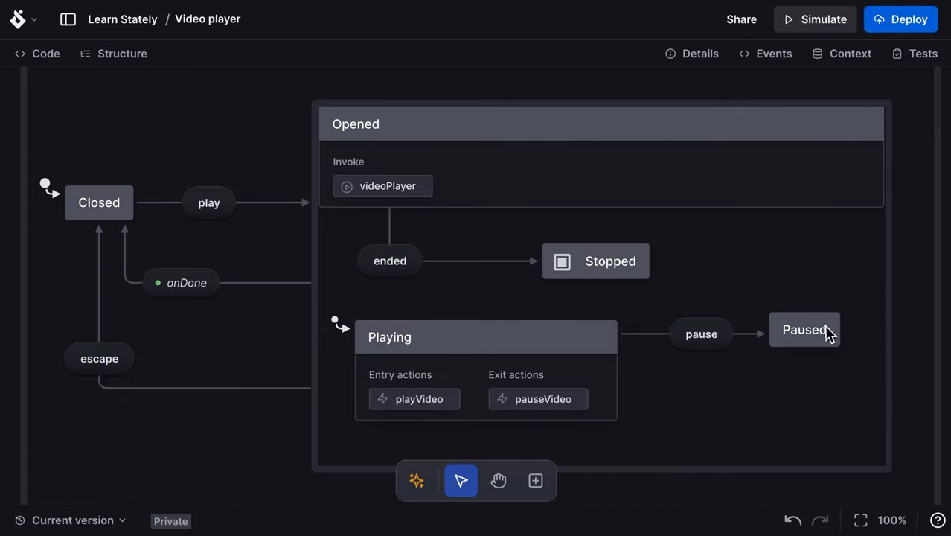
- Finish the Paused-to-Playing play transition and reset the simulation so Closed is active again
left_click(804, 329)
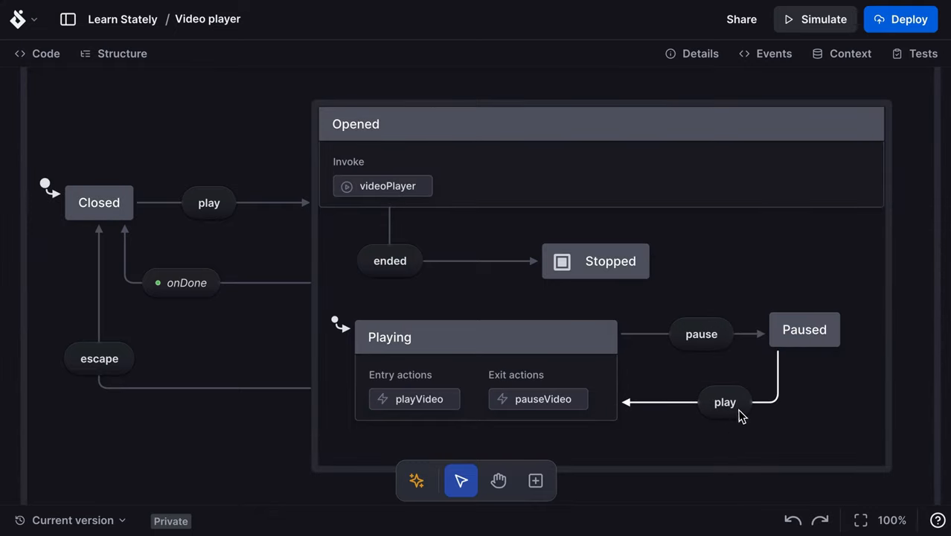
left_click(814, 18)
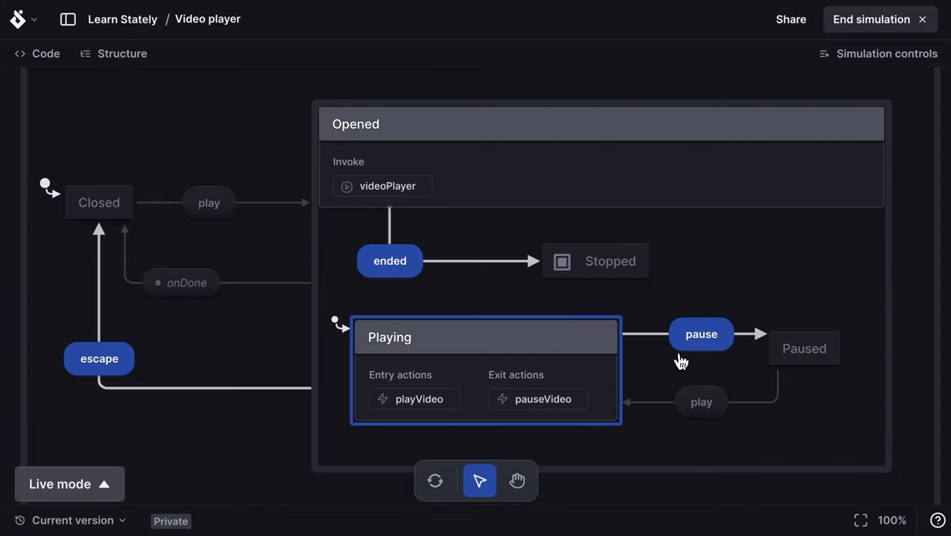
mouse_move(700, 350)
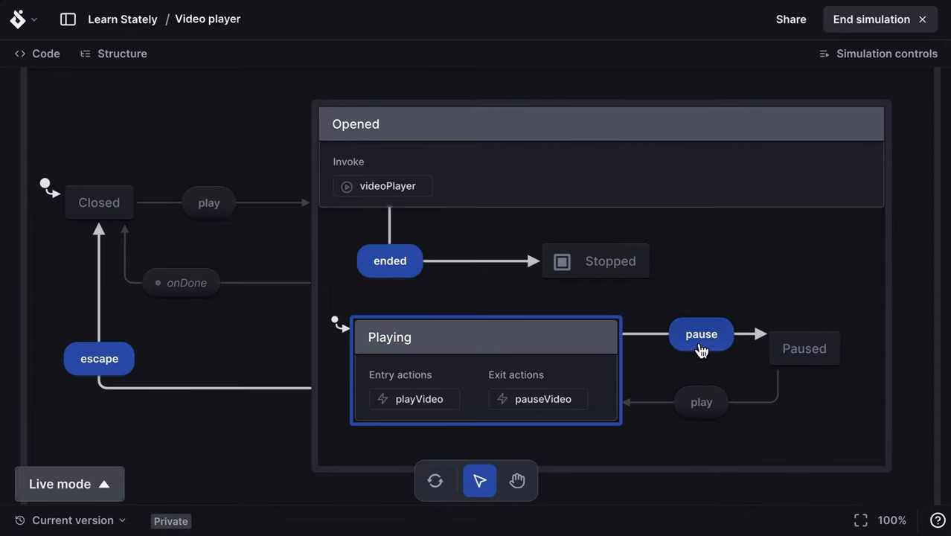
mouse_move(667, 447)
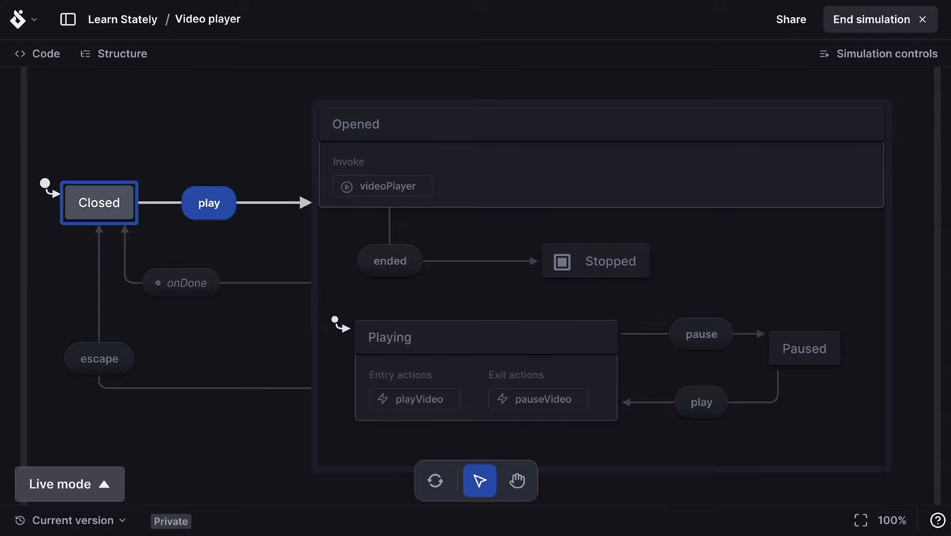
mouse_move(870, 63)
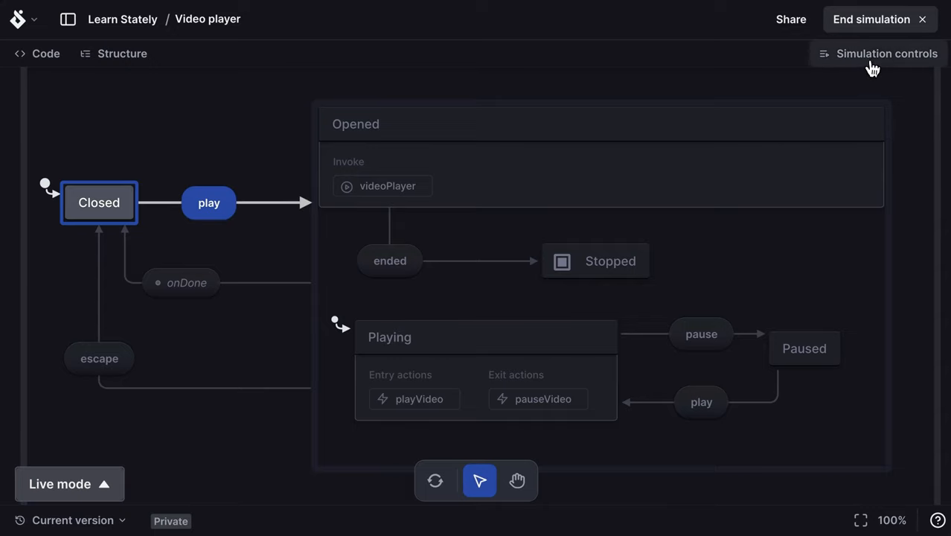
left_click(886, 54)
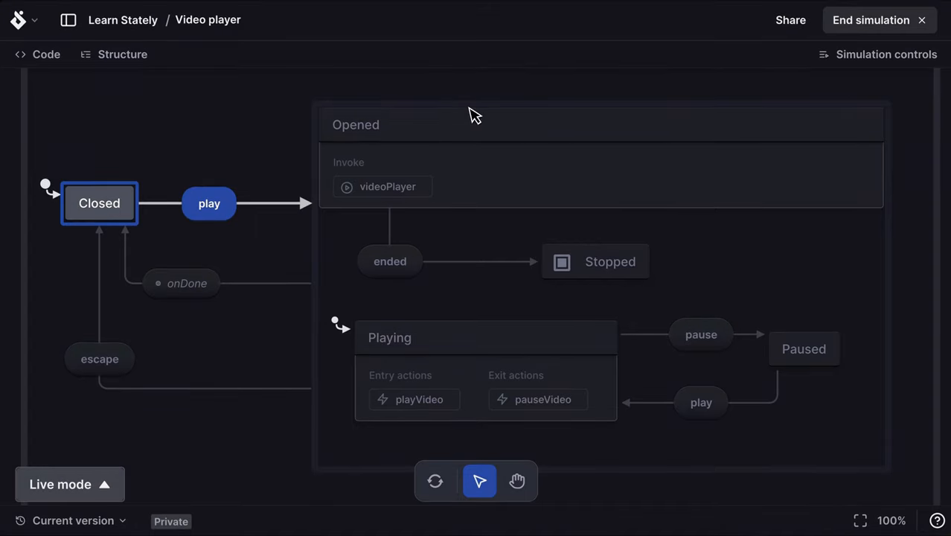
left_click(35, 54)
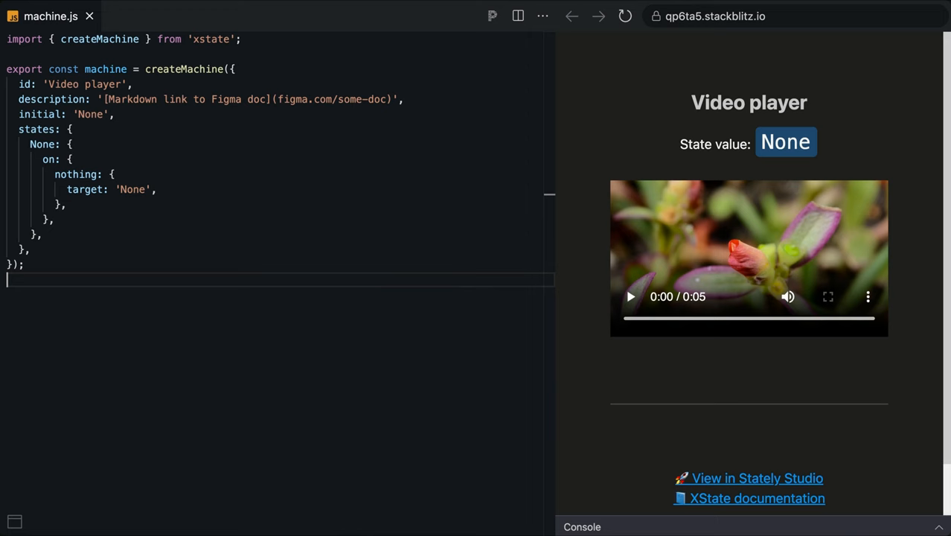
- Paste the exported video player machine into machine.js and save so the preview reloads
key("cmd+v")
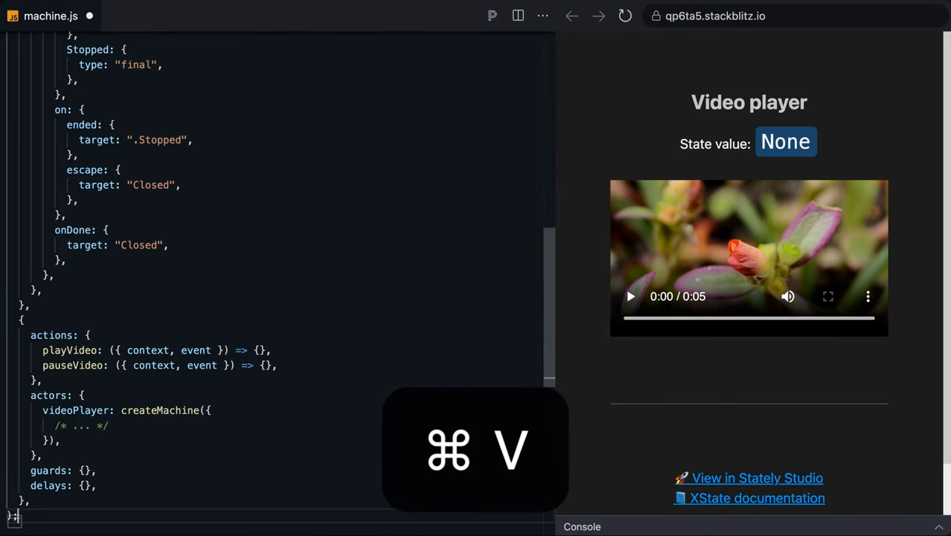
key("cmd+s")
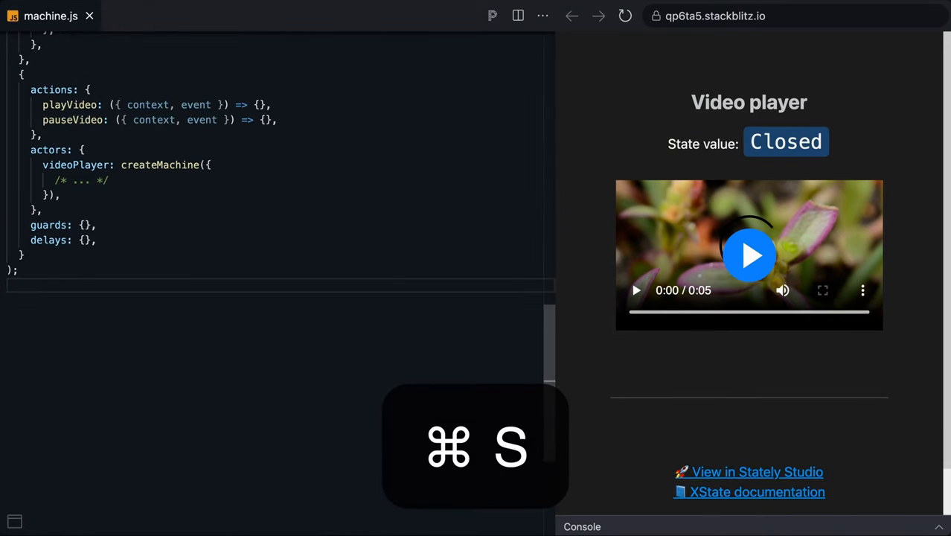
key("cmd+s")
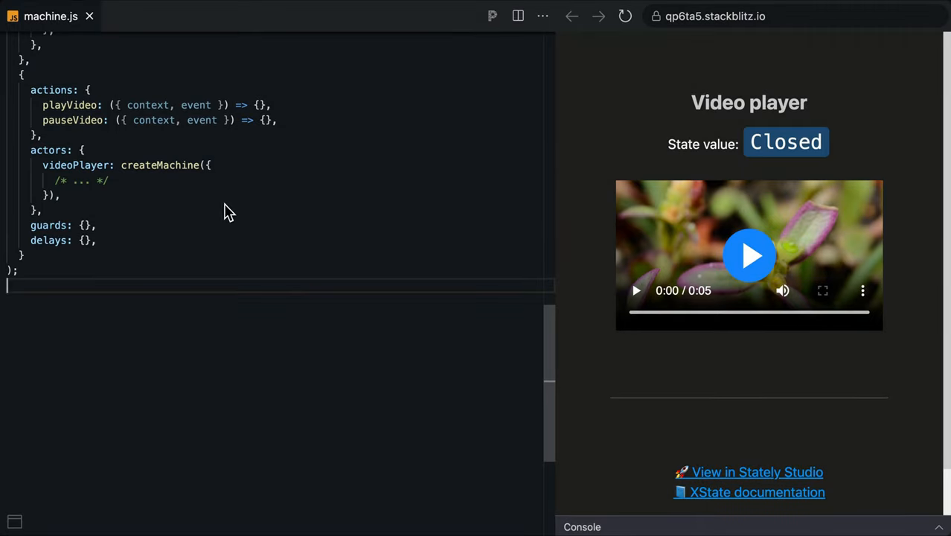
mouse_move(834, 147)
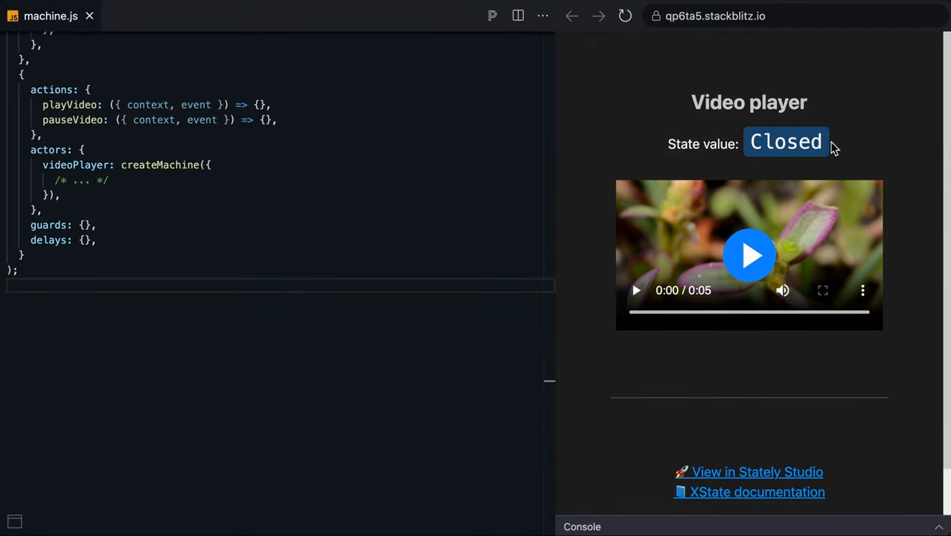
mouse_move(878, 154)
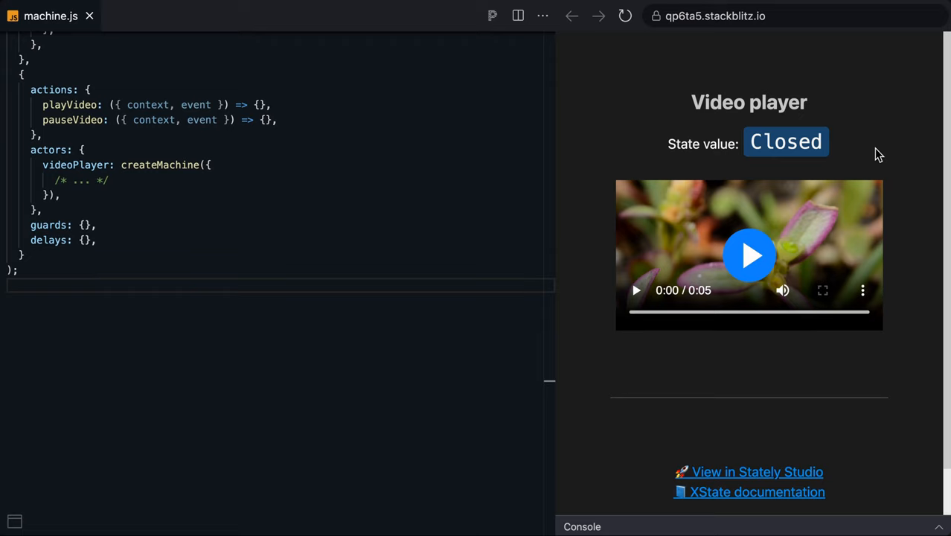
- Play, pause and resume the video in the preview, cycling through Playing, Paused and Closed
left_click(749, 256)
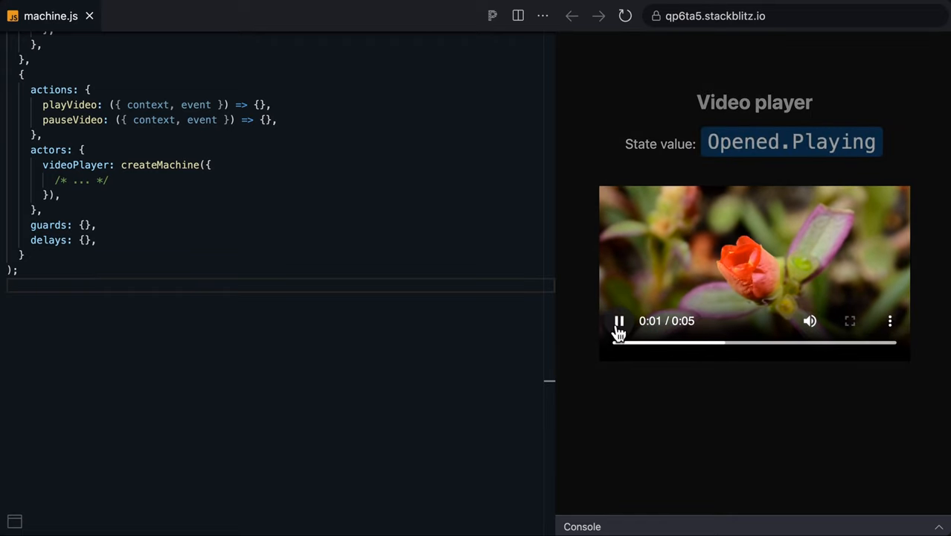
left_click(618, 321)
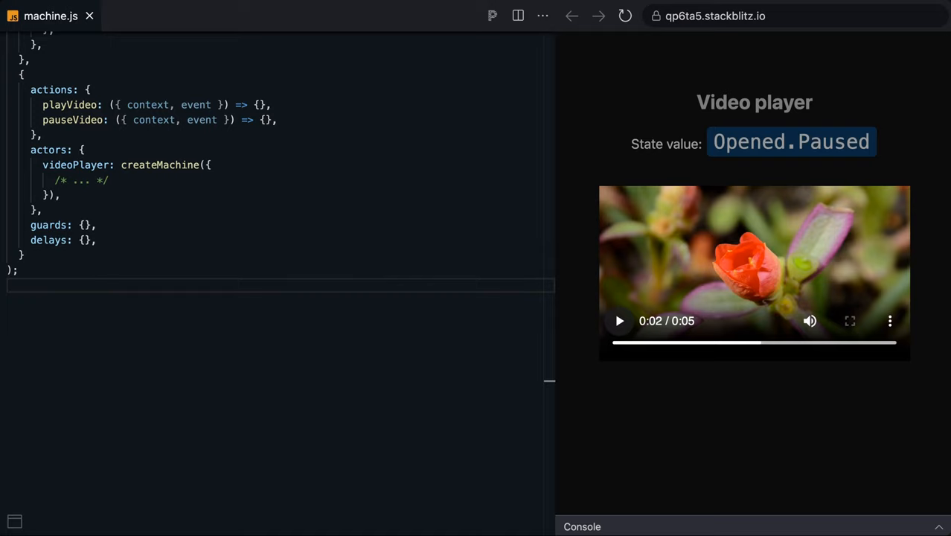
left_click(618, 322)
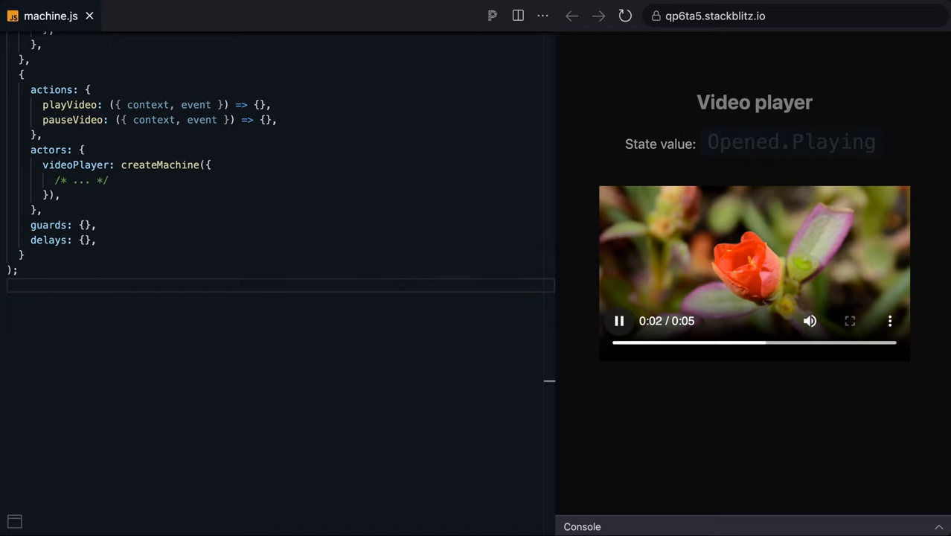
left_click(618, 322)
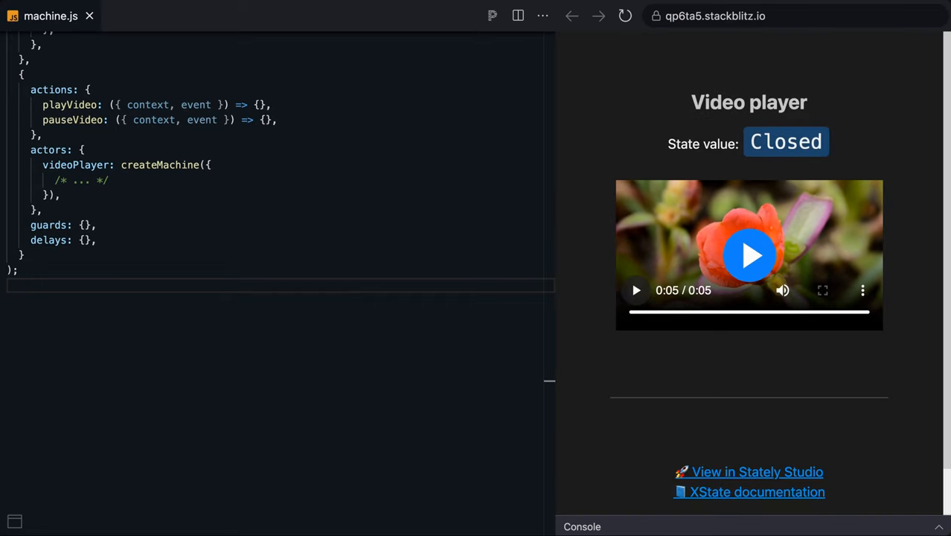
left_click(749, 256)
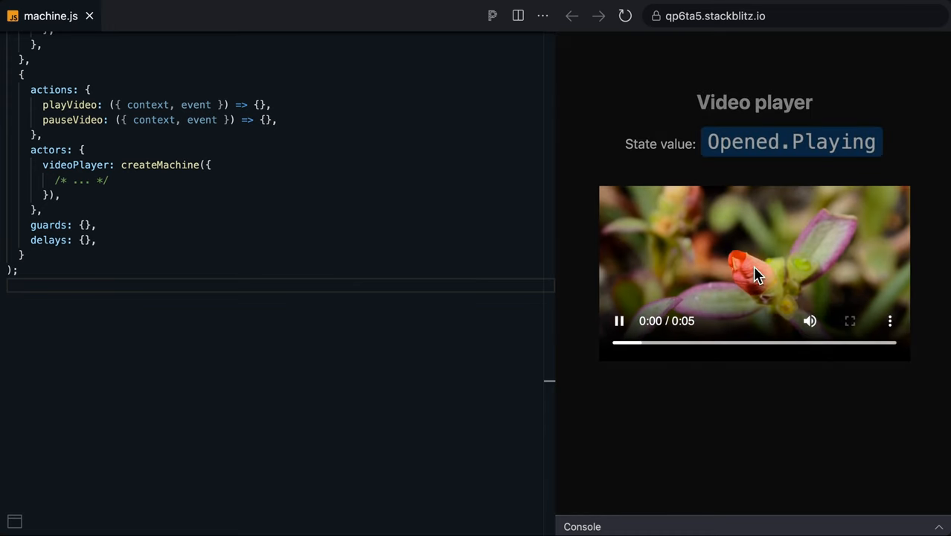
left_click(617, 322)
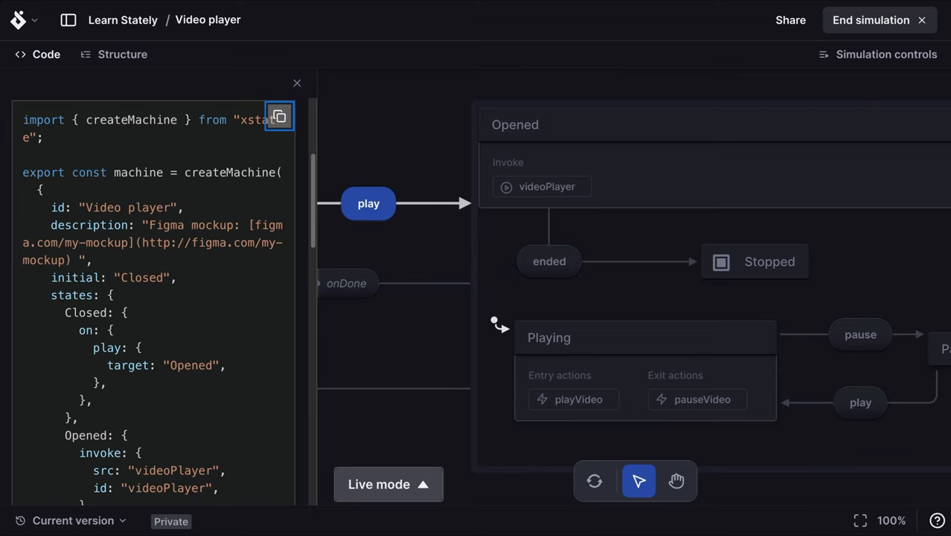
- Leave the code view and colour Playing green, Stopped red and Paused orange
left_click(296, 84)
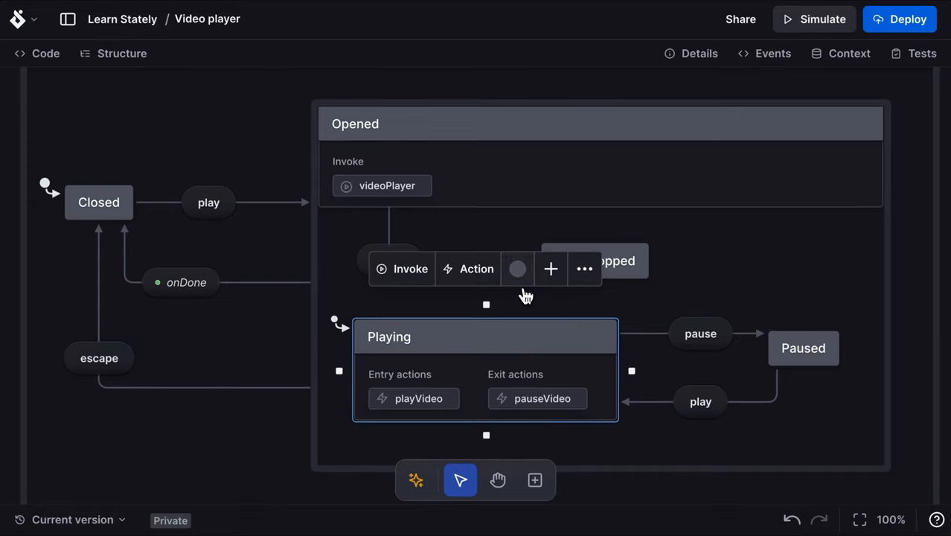
left_click(518, 268)
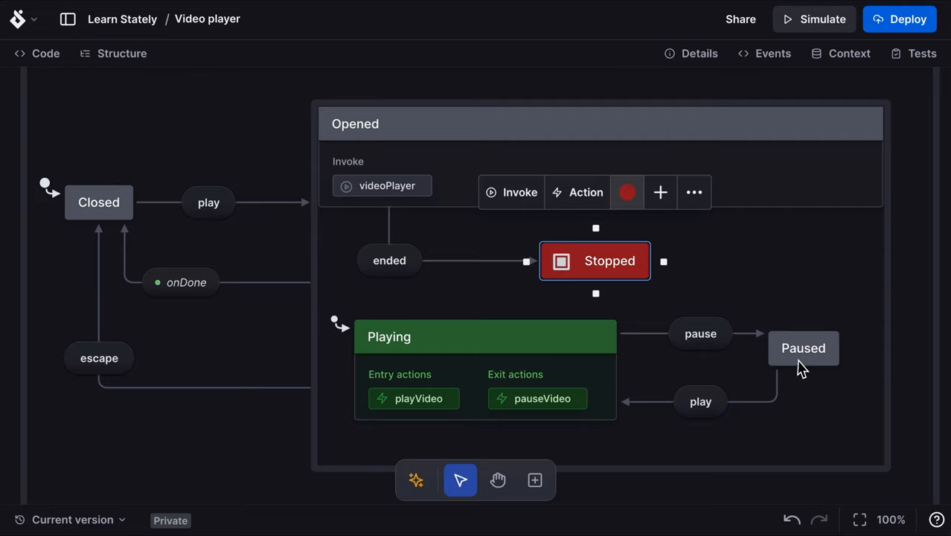
left_click(804, 348)
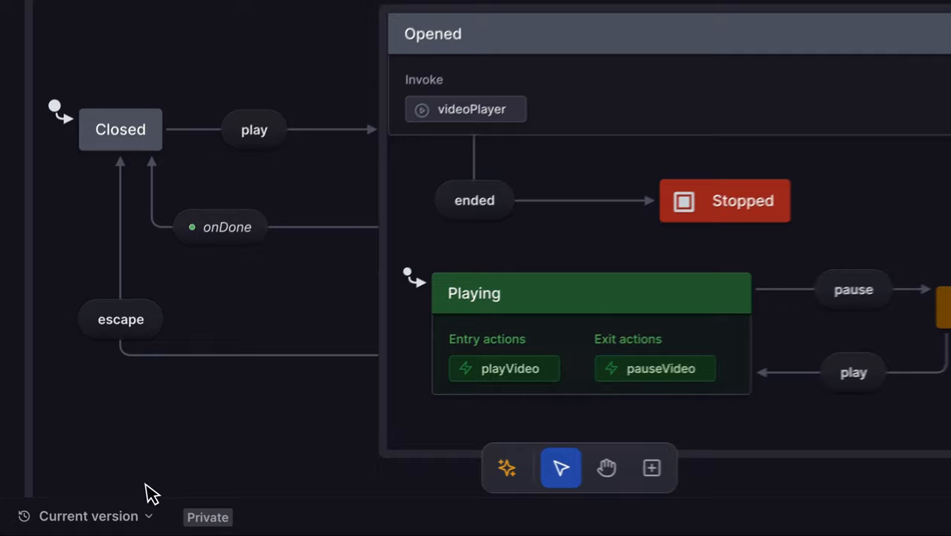
- Save a version named 'Added colors' from the version history
left_click(88, 515)
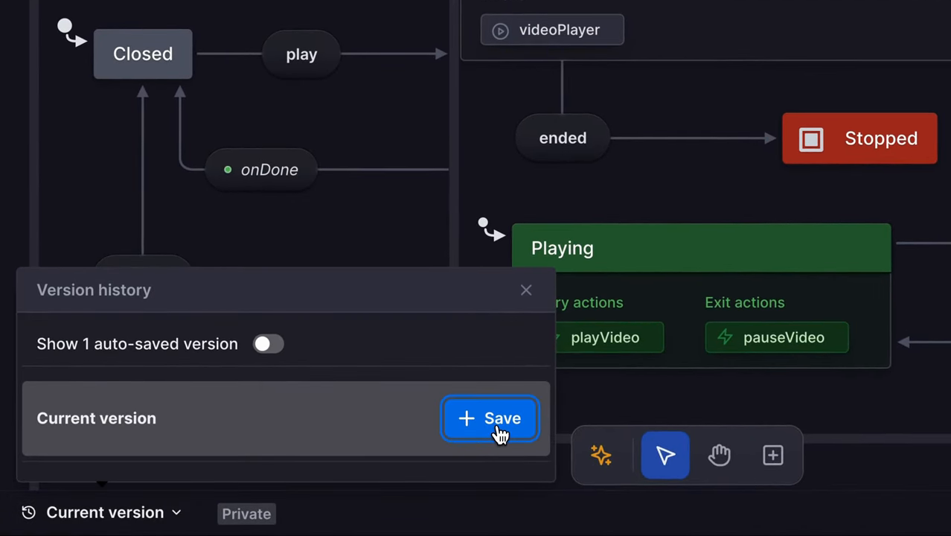
left_click(490, 417)
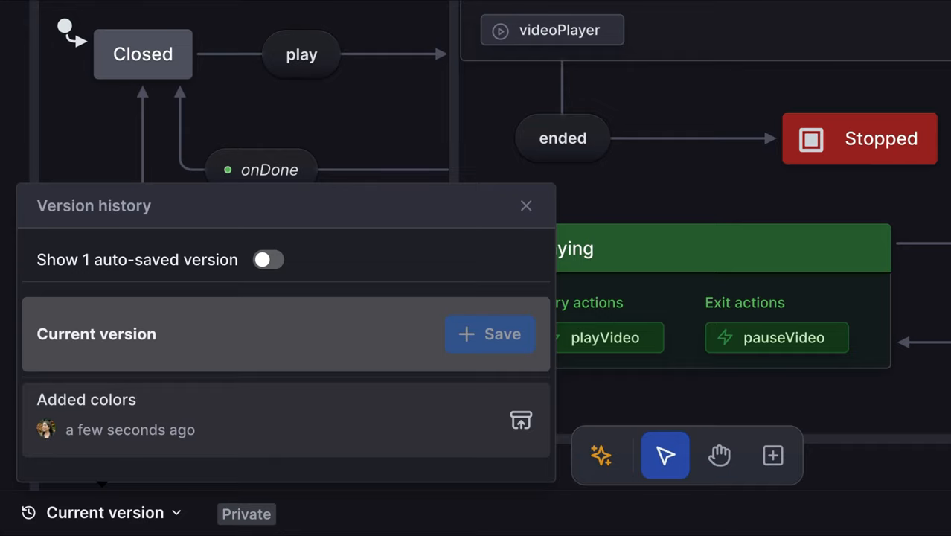
left_click(527, 205)
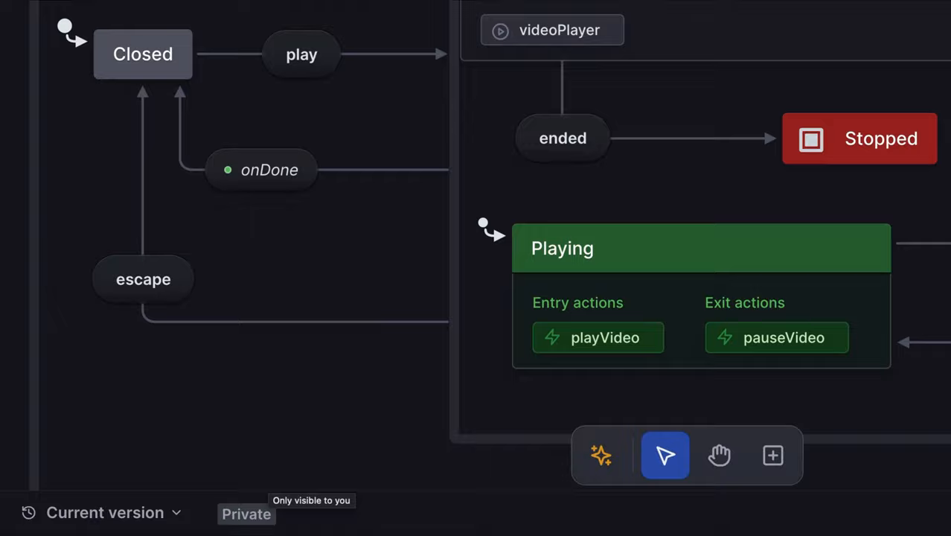
mouse_move(269, 524)
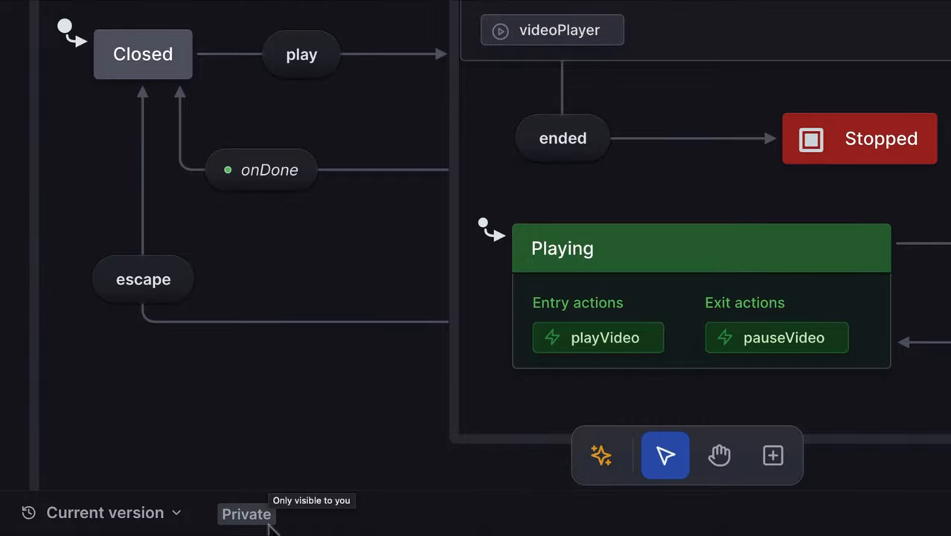
- Change the Learn Stately project's visibility from private to public in Share
left_click(741, 18)
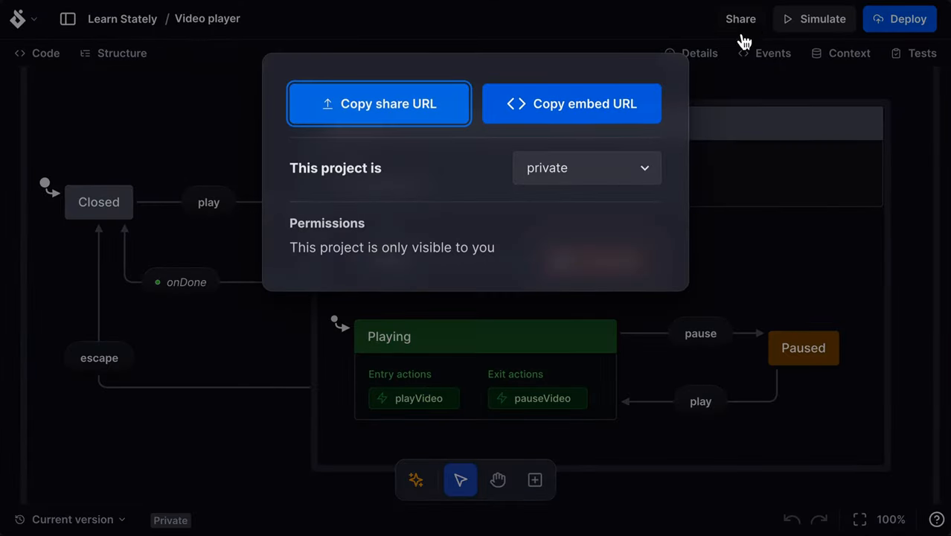
left_click(587, 167)
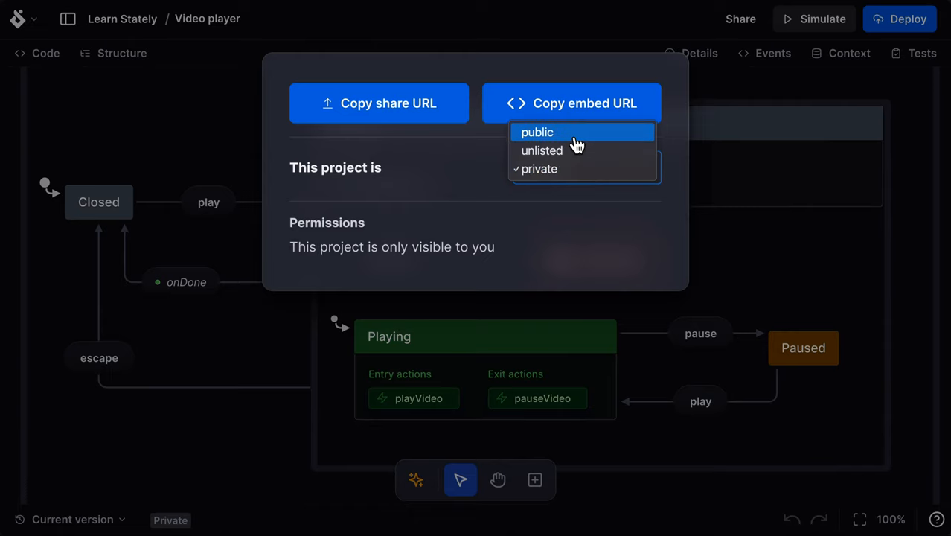
left_click(537, 131)
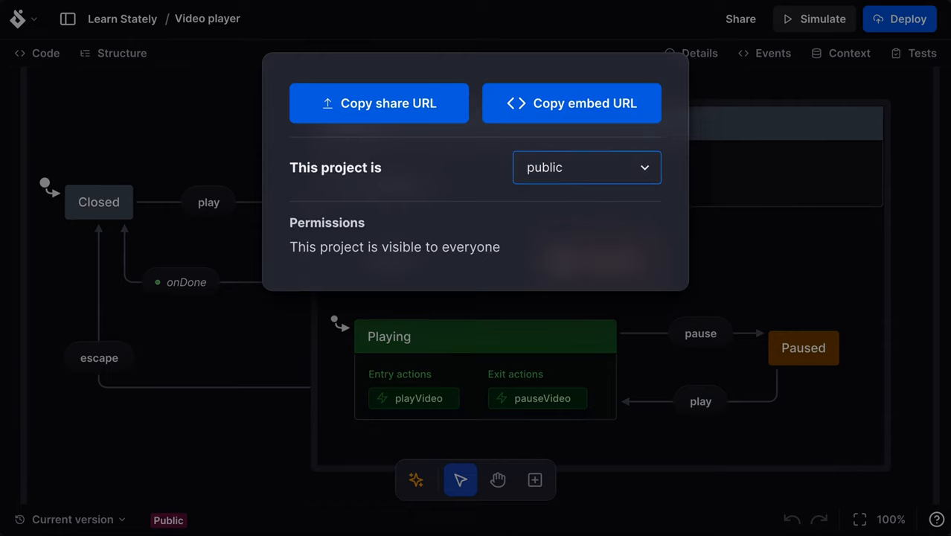
left_click(102, 58)
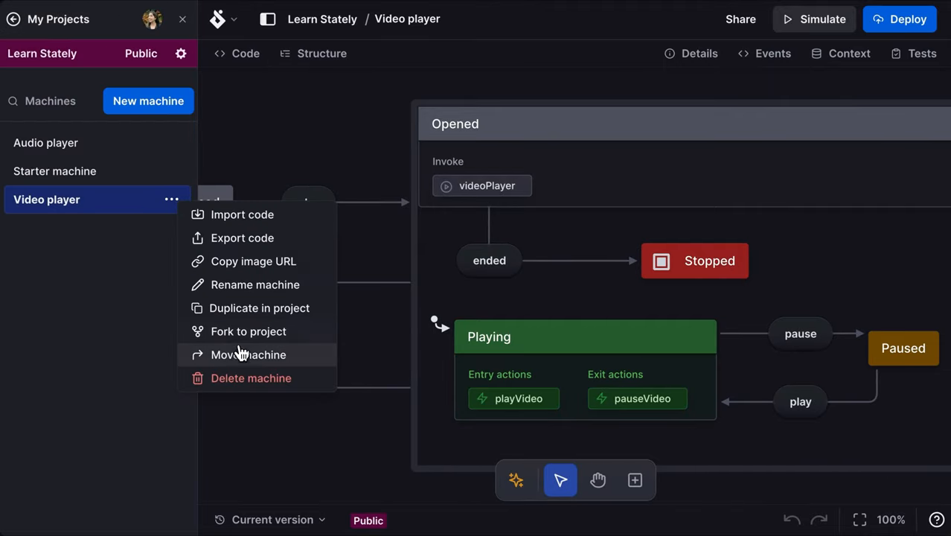
- Move Video player into the Stately Studio tutorial machines project and show the team's Members list
left_click(247, 355)
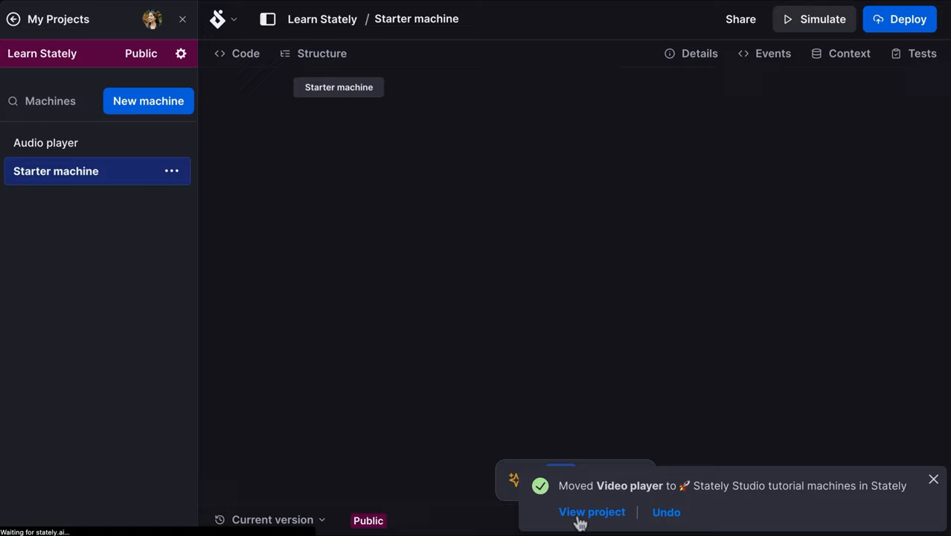
left_click(592, 512)
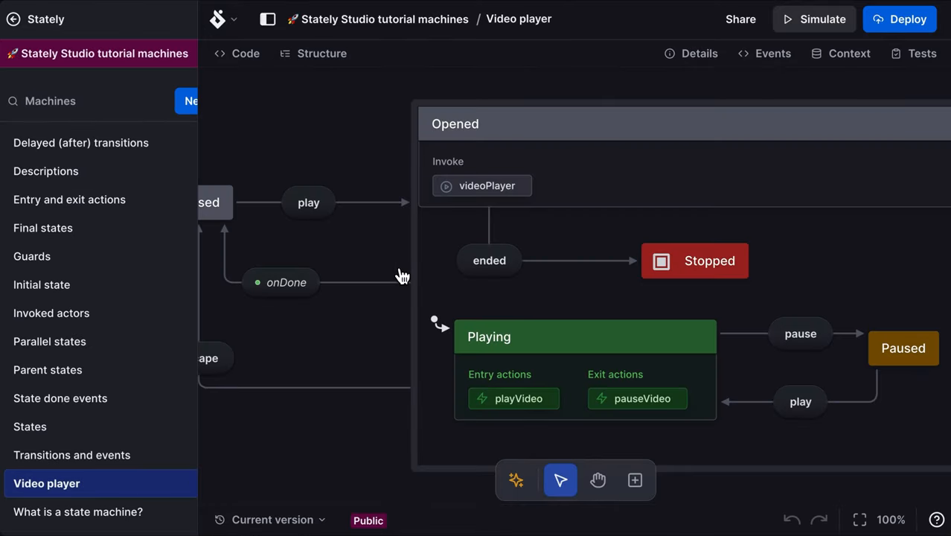
left_click(36, 18)
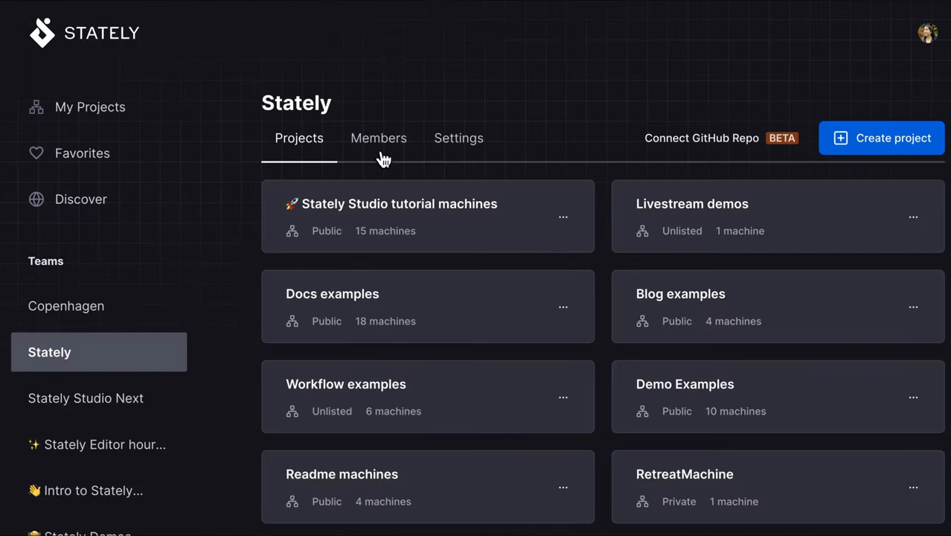
left_click(378, 137)
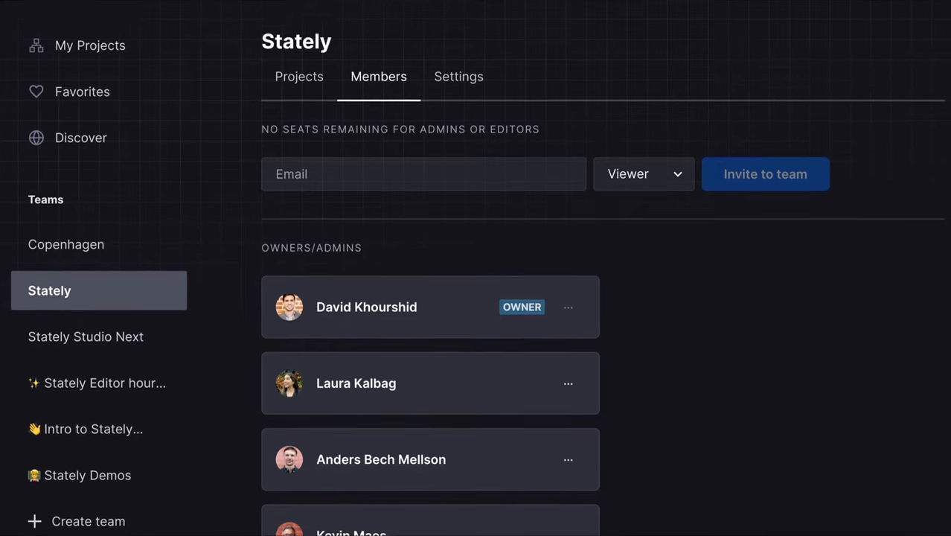